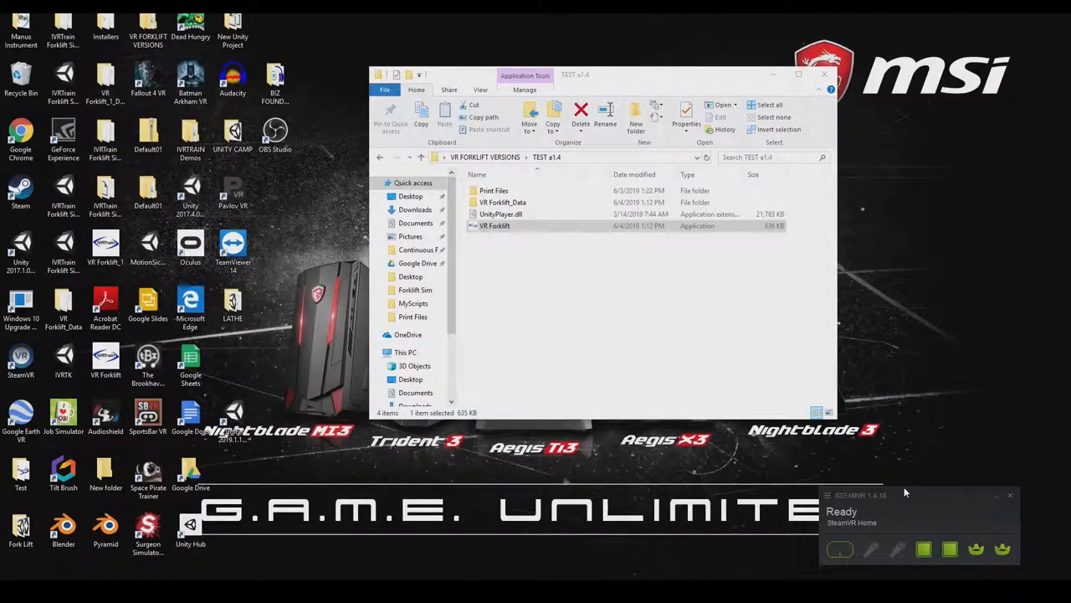
mouse_move(849, 335)
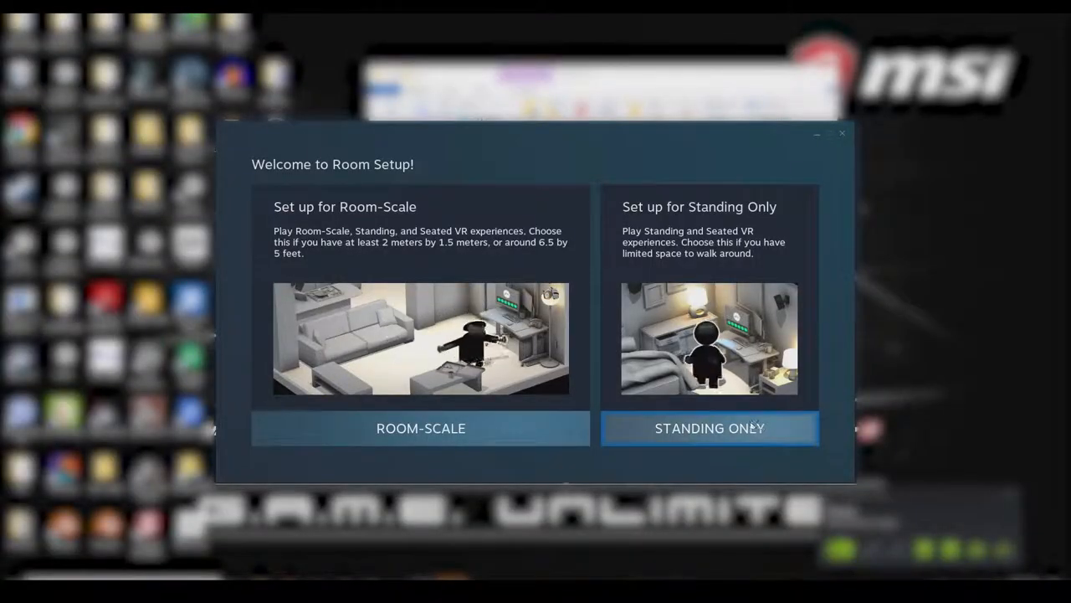
Choose a Standing Only room setup and calibrate the centre and facing direction.
click(709, 427)
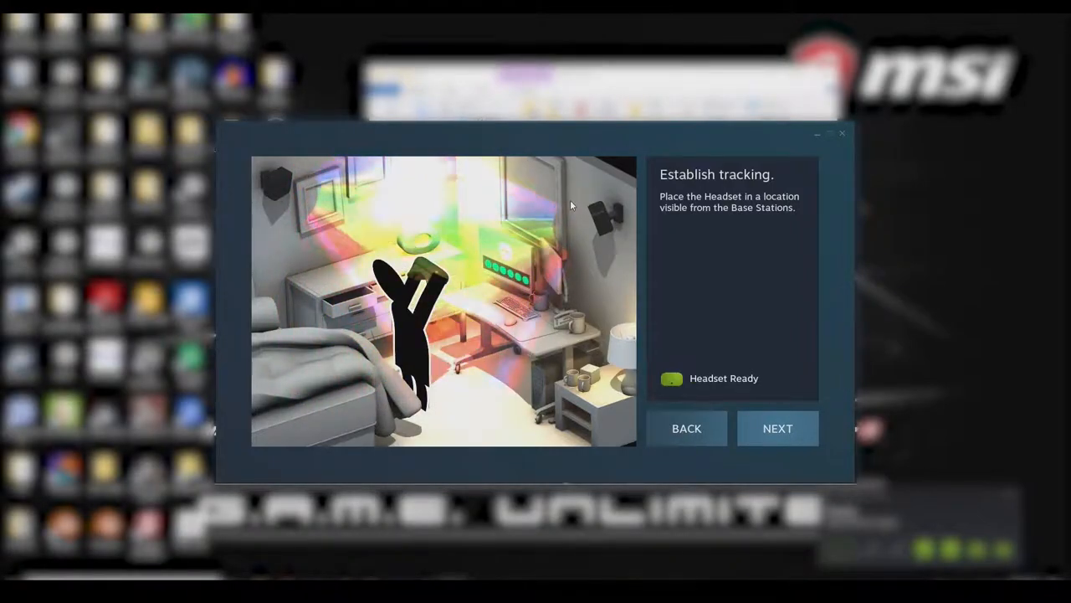
mouse_move(691, 293)
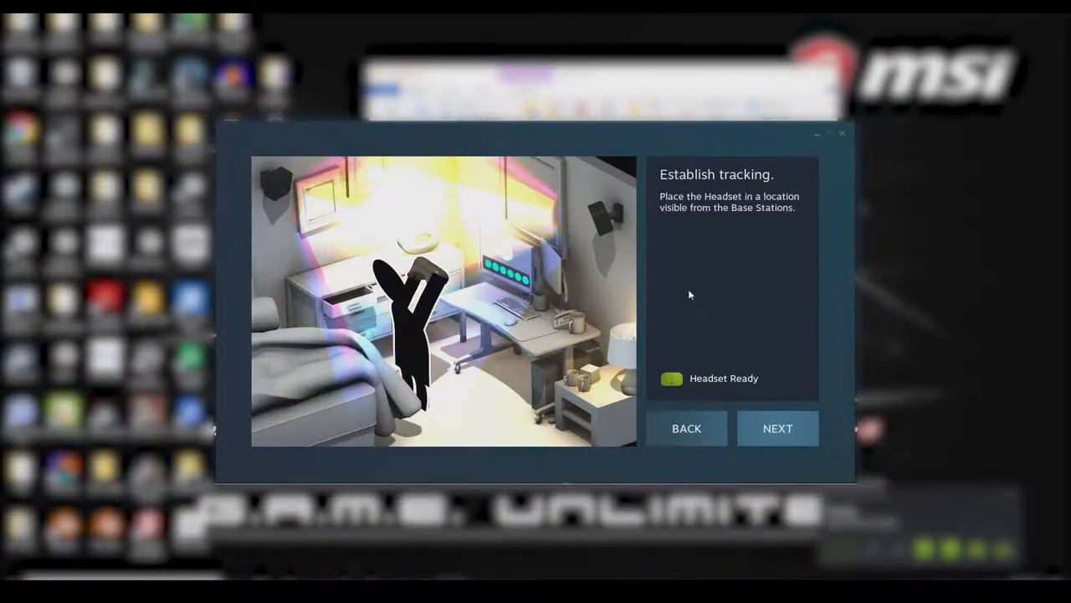
click(776, 428)
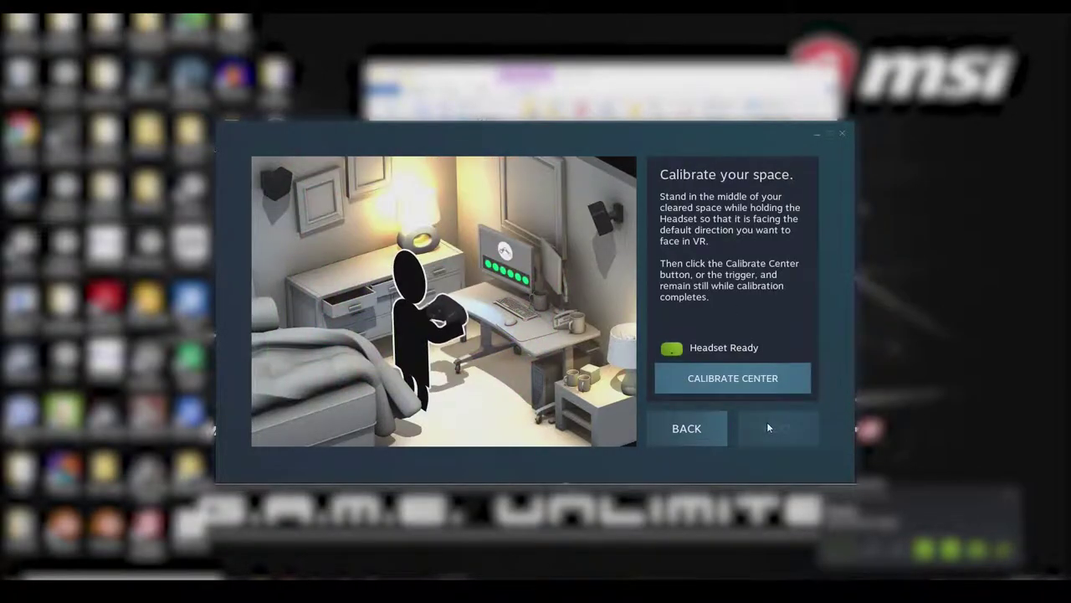
mouse_move(450, 318)
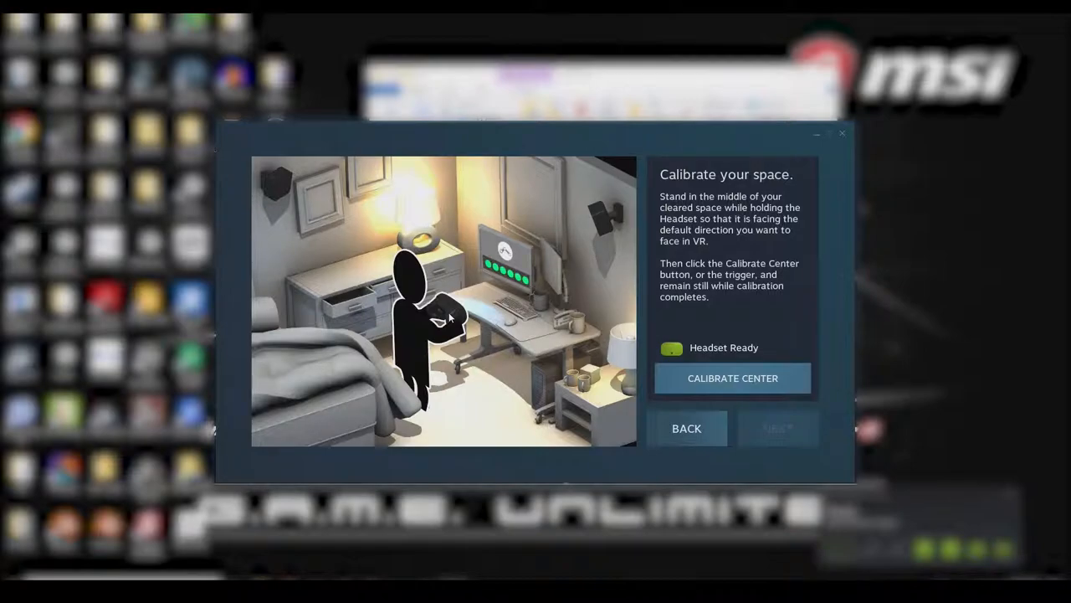
mouse_move(757, 378)
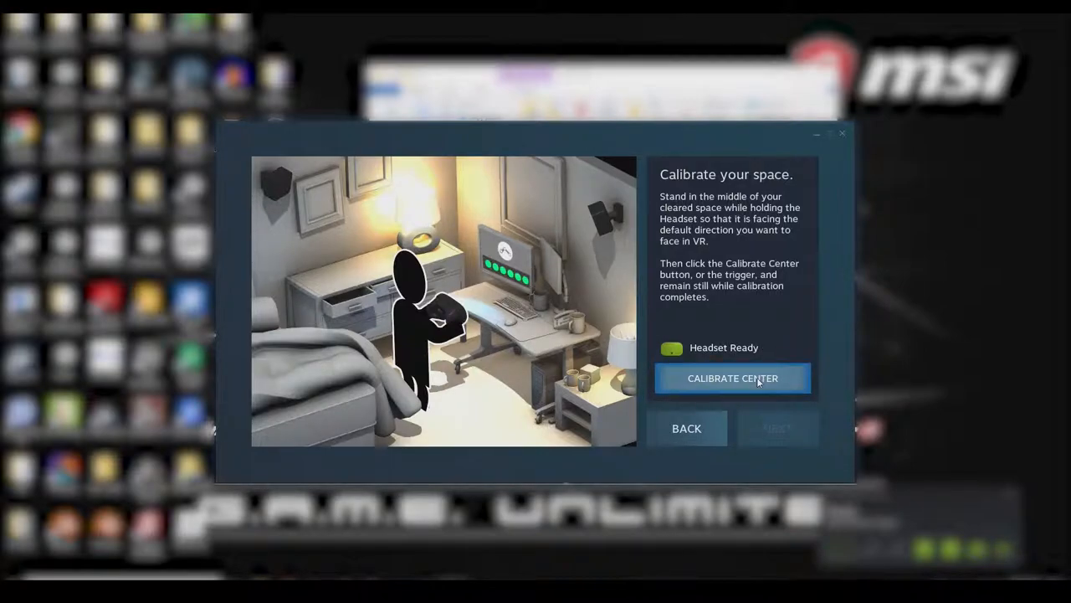
click(732, 377)
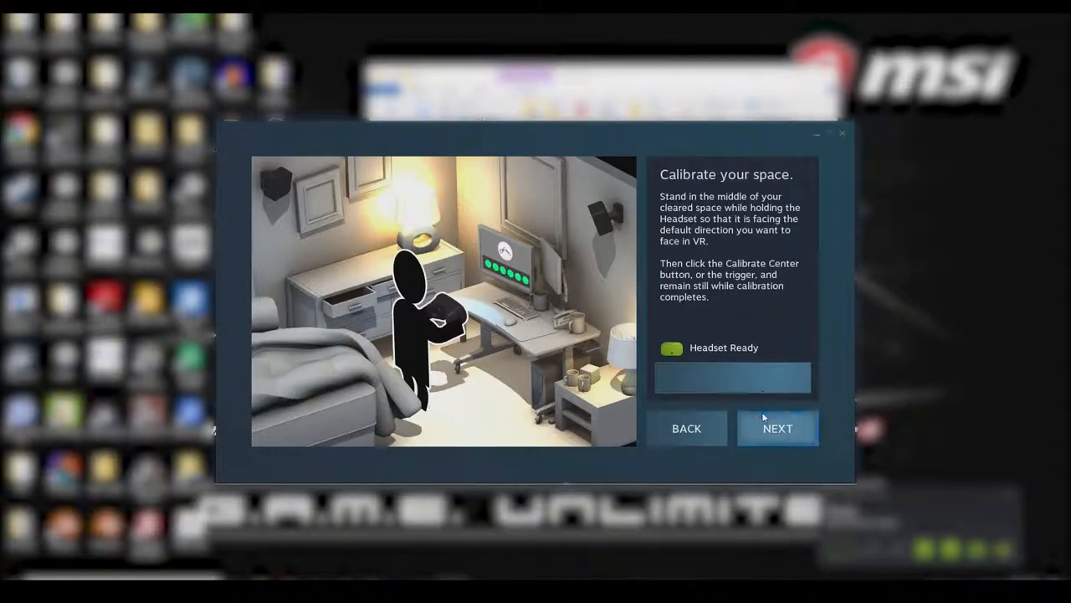
click(777, 428)
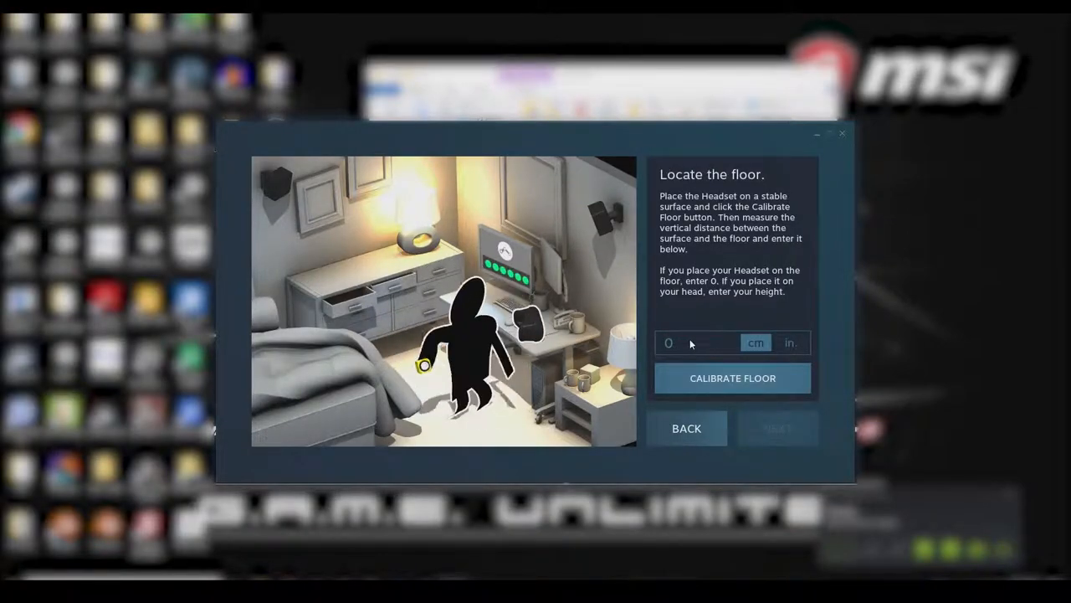
Calibrate the floor at 24 inches and complete the setup.
text(24)
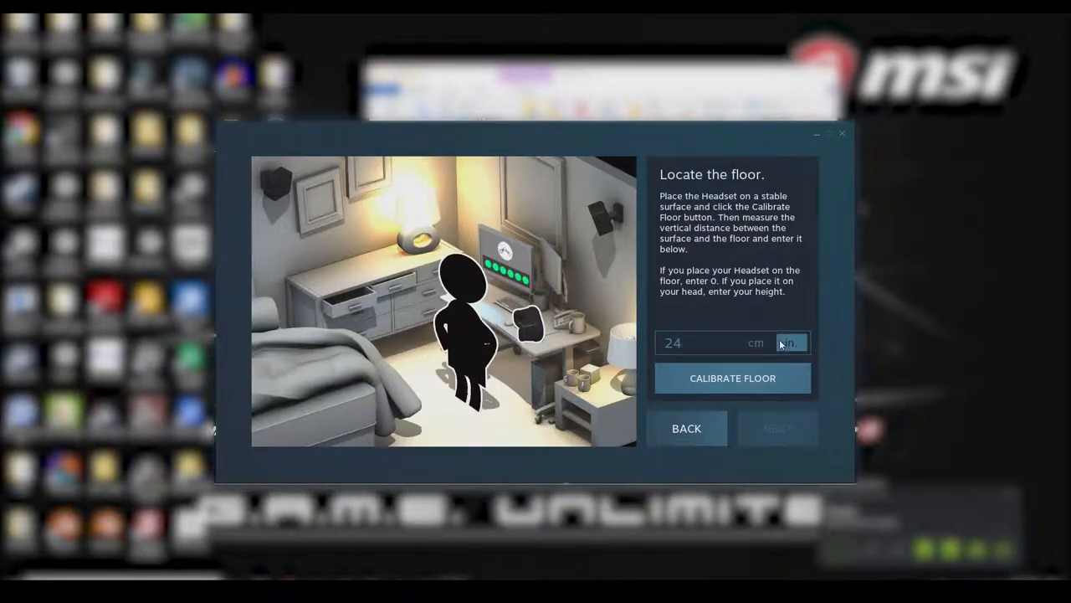
click(732, 379)
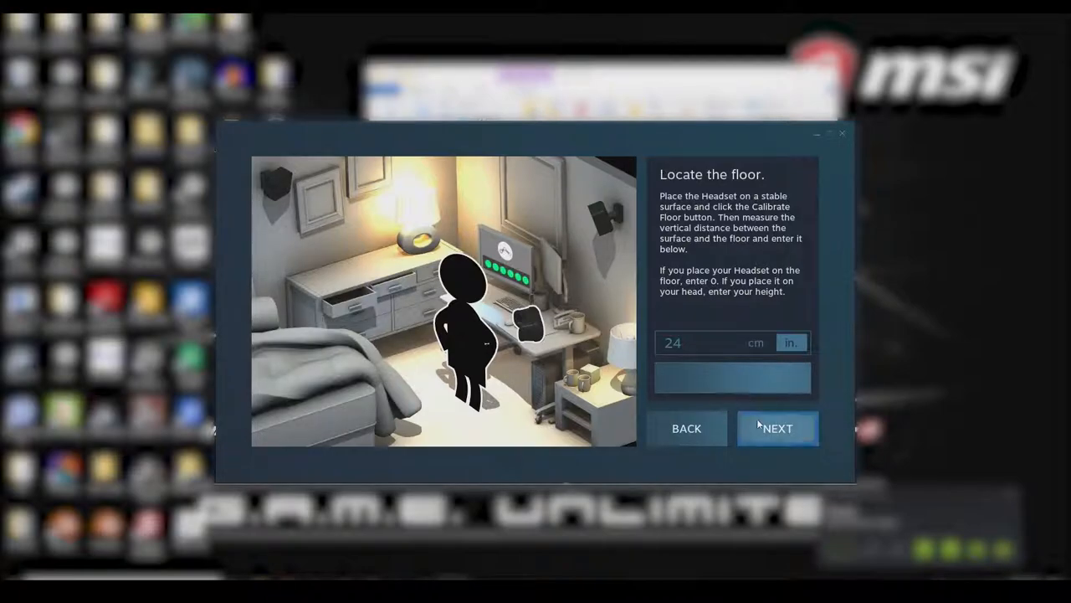
click(777, 428)
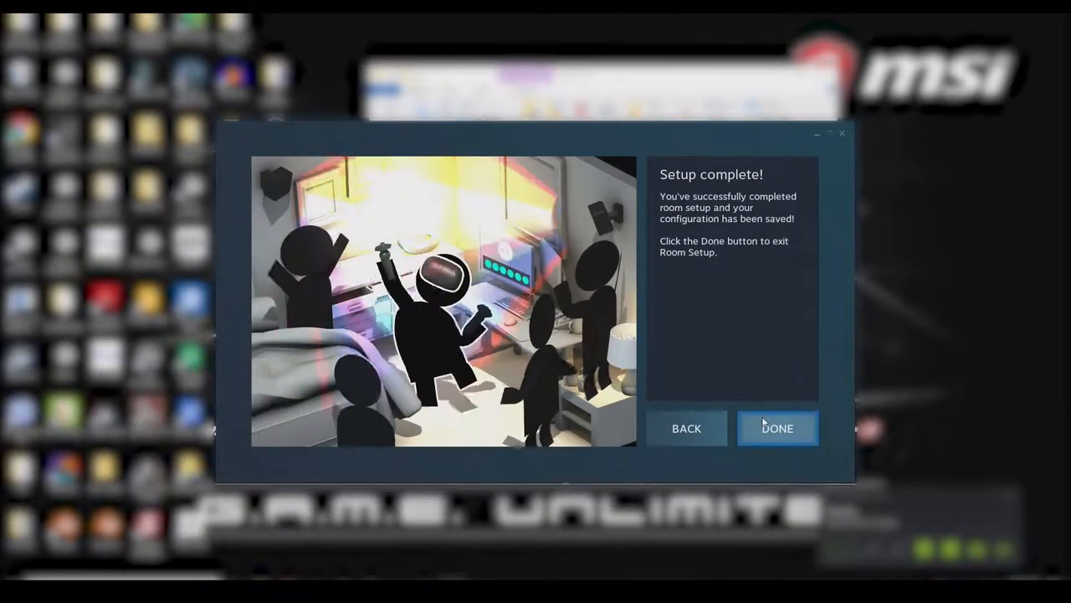
Exit room setup and log in to VR Forklift as Admin with its password.
click(776, 428)
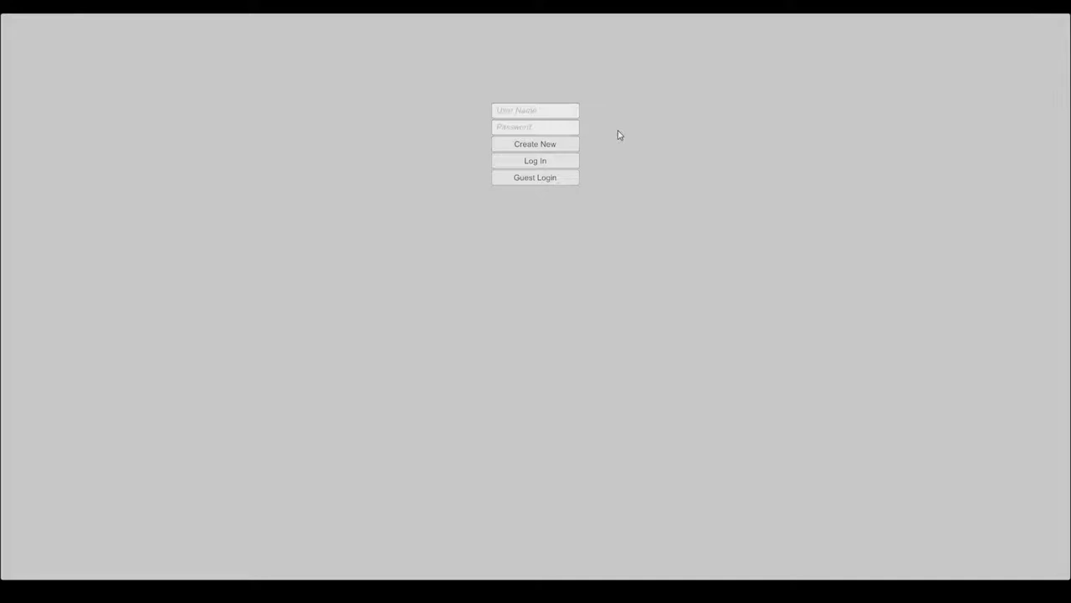
click(535, 109)
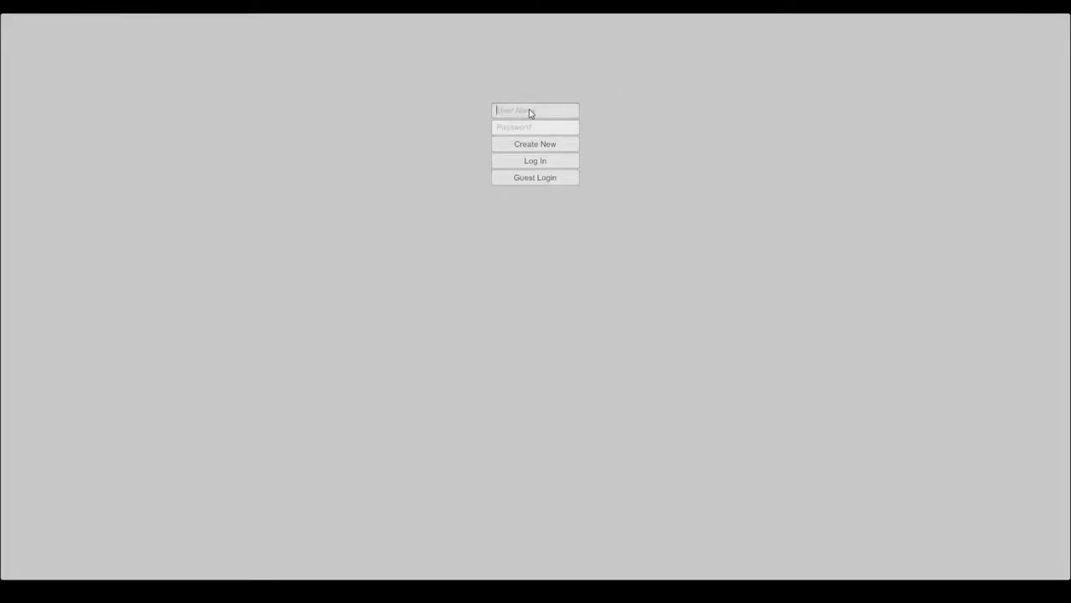
text(Admin)
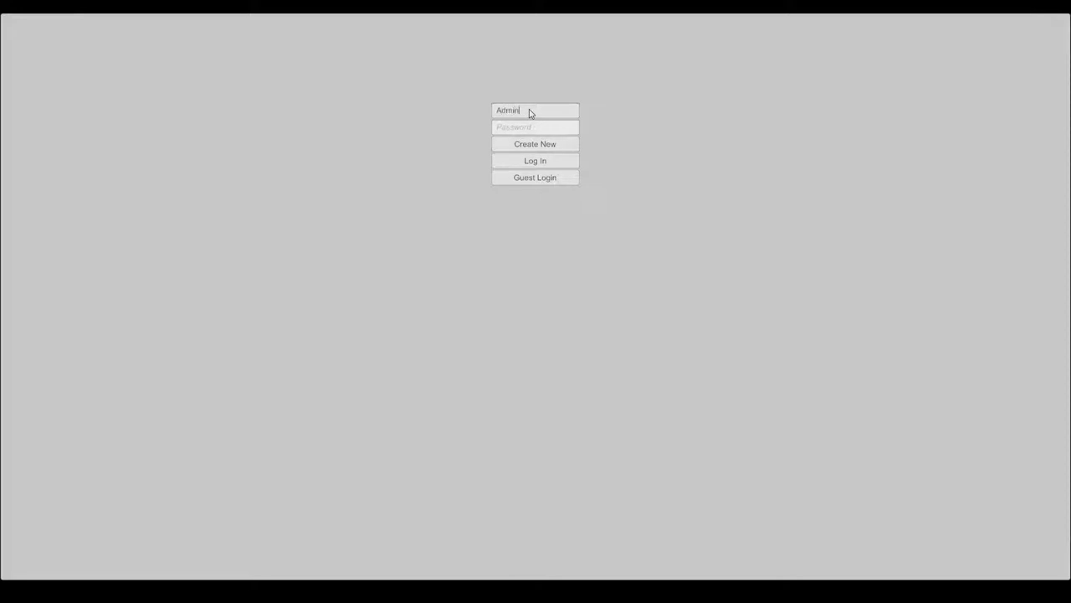
text(1)
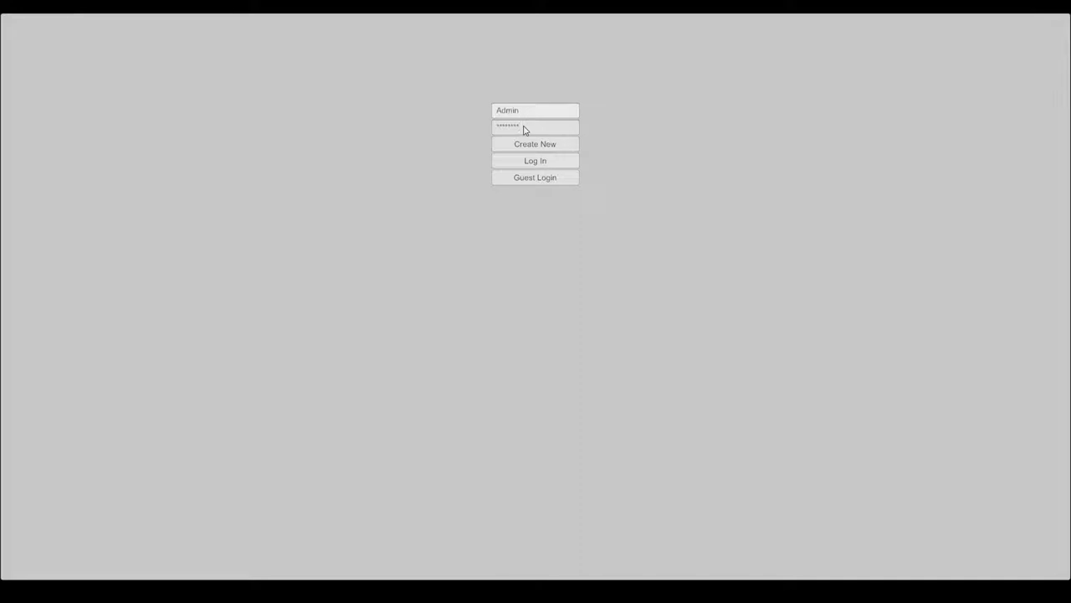
click(535, 160)
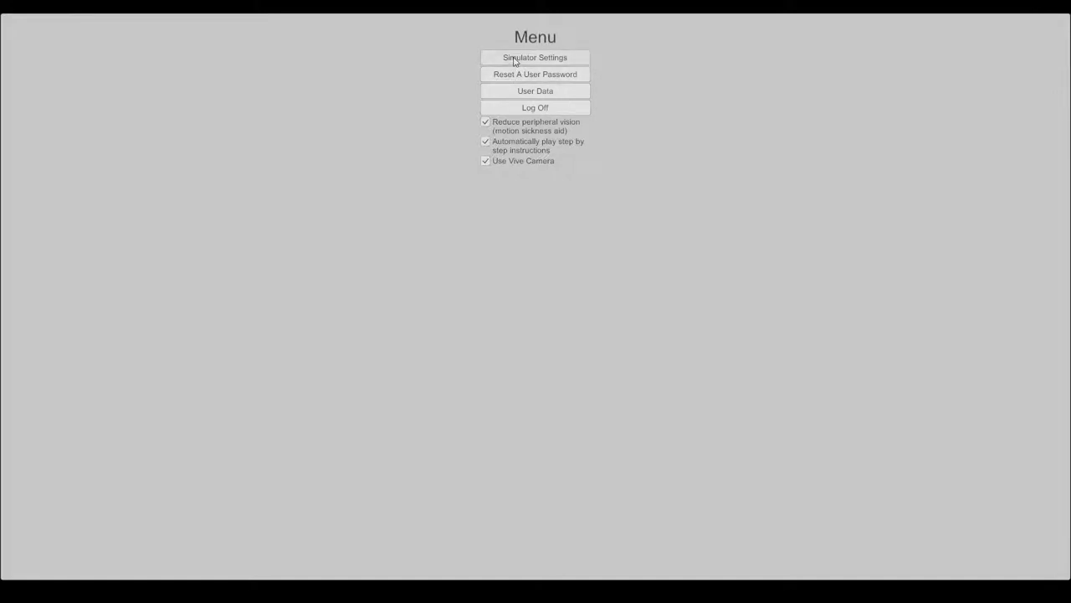
Save simulator settings with Mirrors, Blue Reverse Light, EX1 Straight Line on, top speed 4.
click(534, 58)
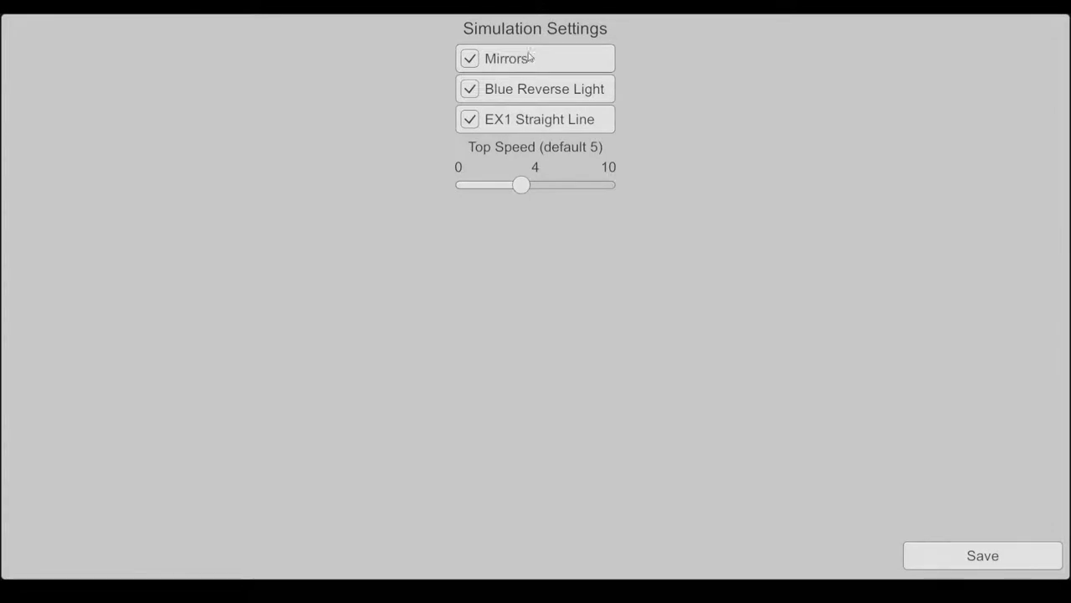
mouse_move(519, 83)
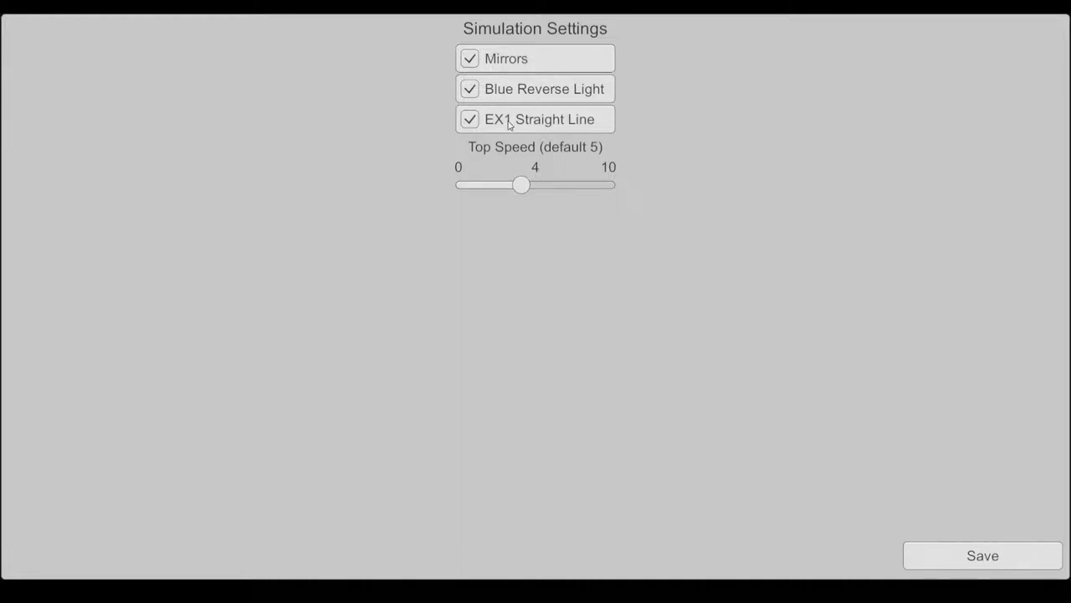
mouse_move(518, 125)
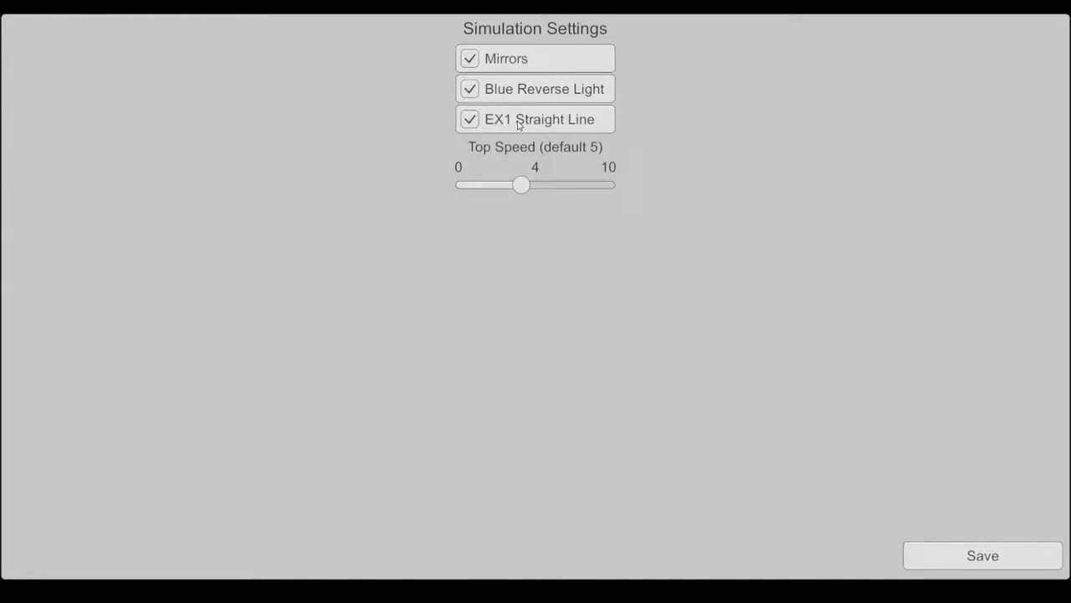
mouse_move(523, 188)
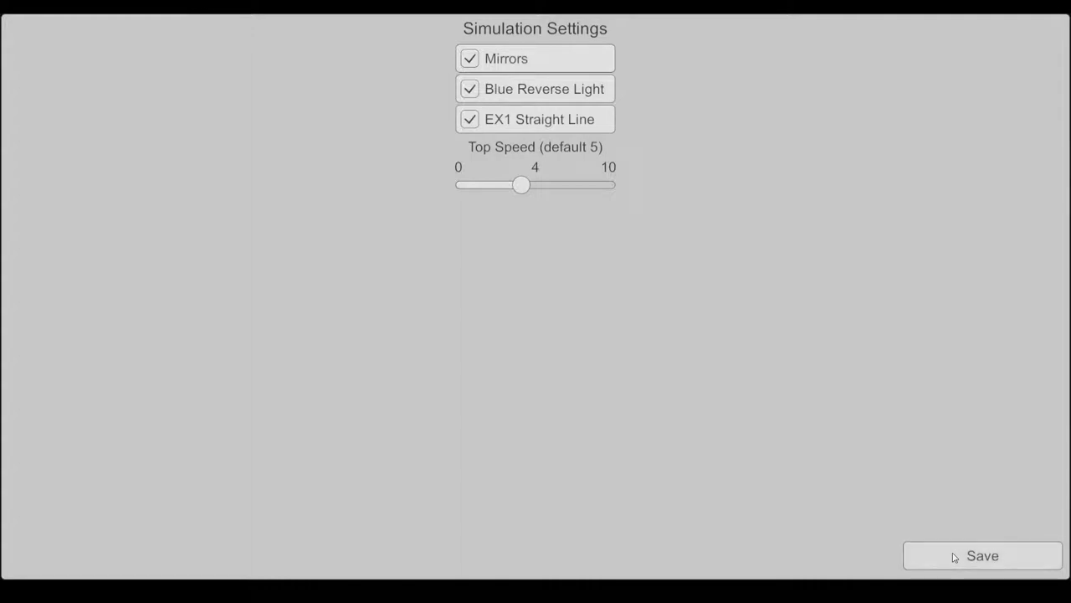
click(981, 555)
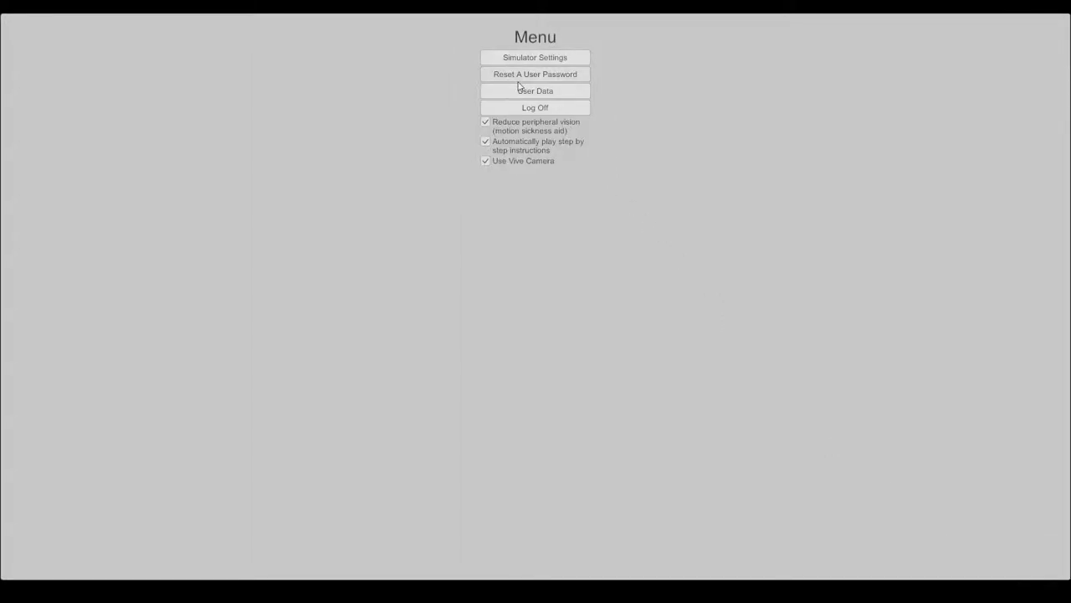
Choose a different user account and apply a new, confirmed password to it.
click(535, 74)
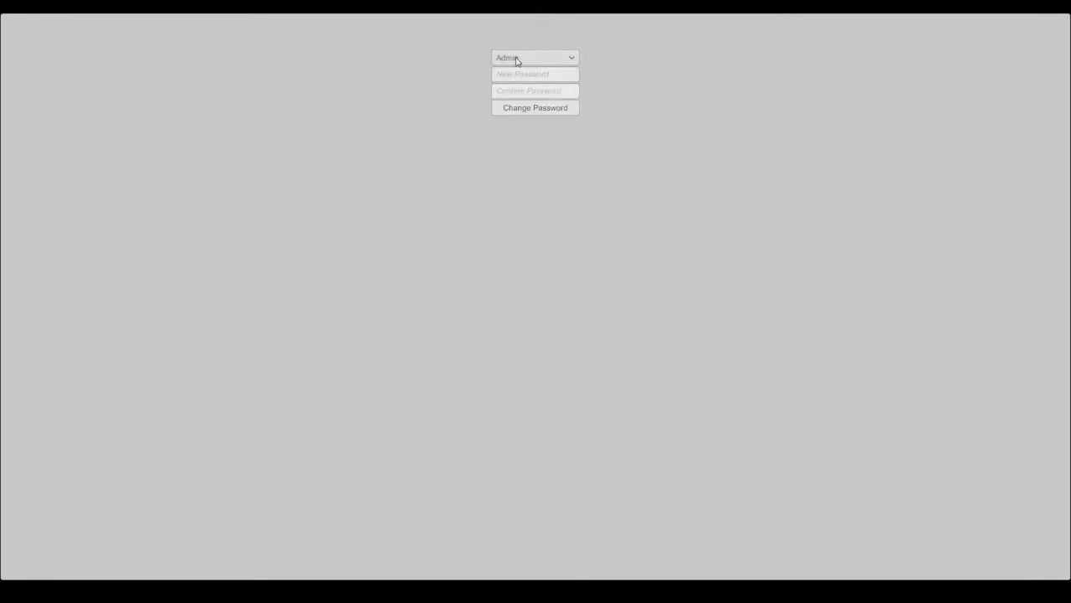
click(534, 58)
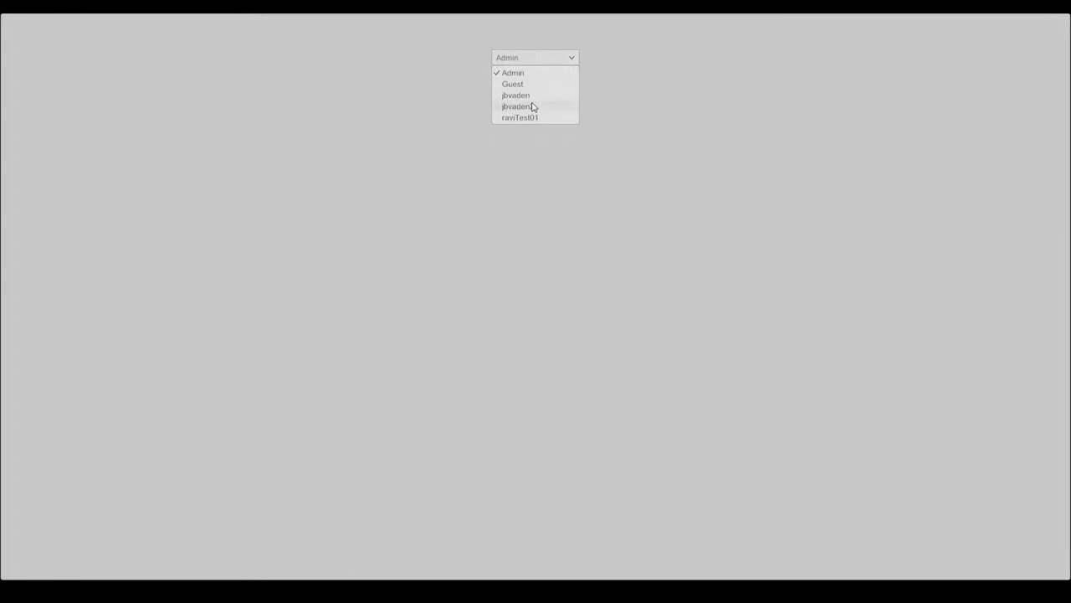
click(515, 106)
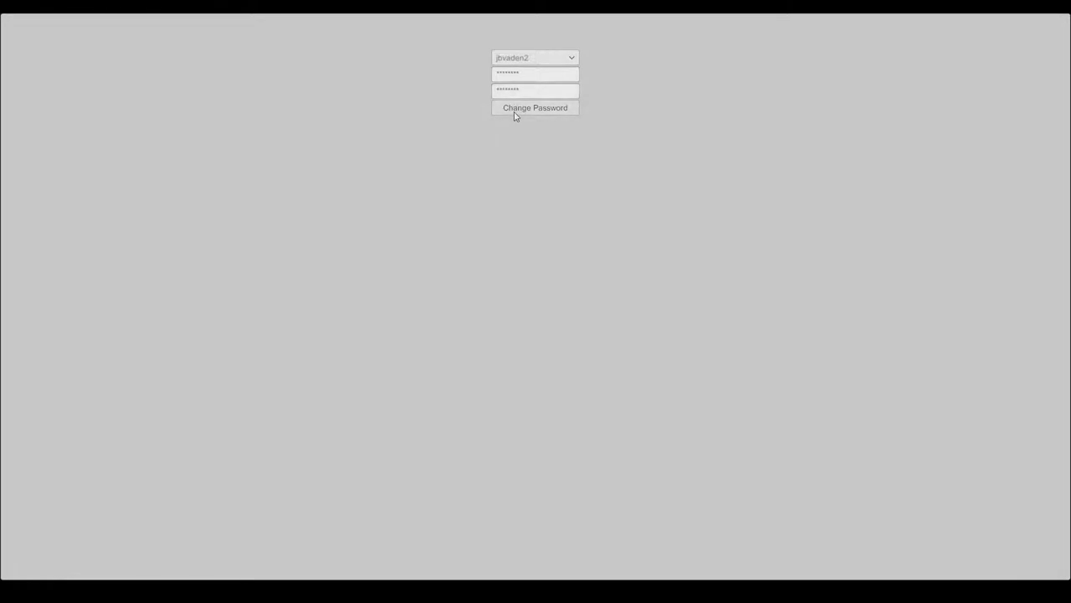
click(535, 108)
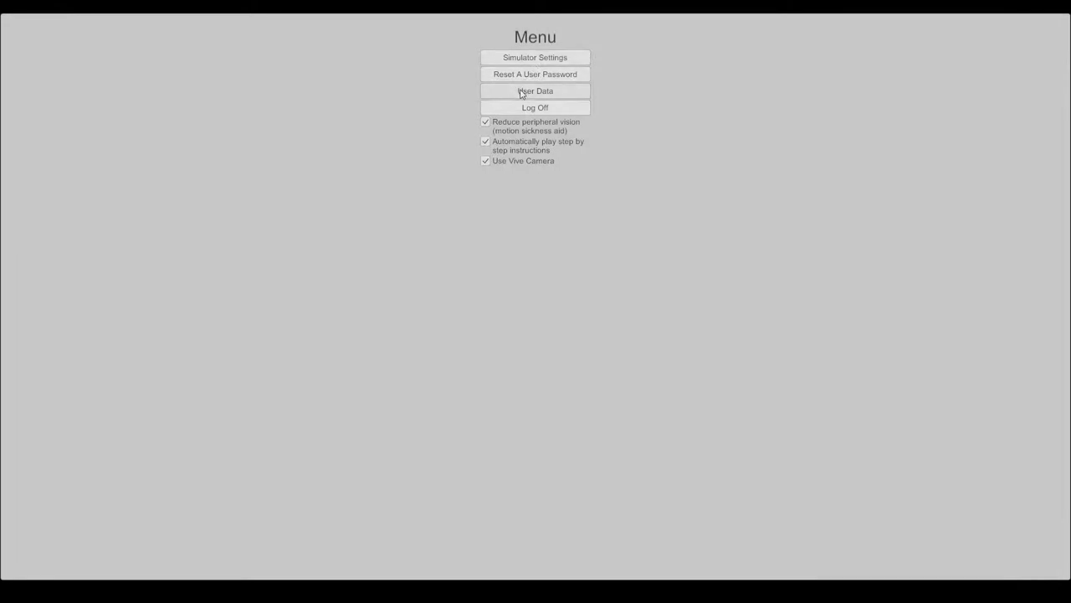
Open the User Data table and email the results for 6/6/2019.
click(535, 91)
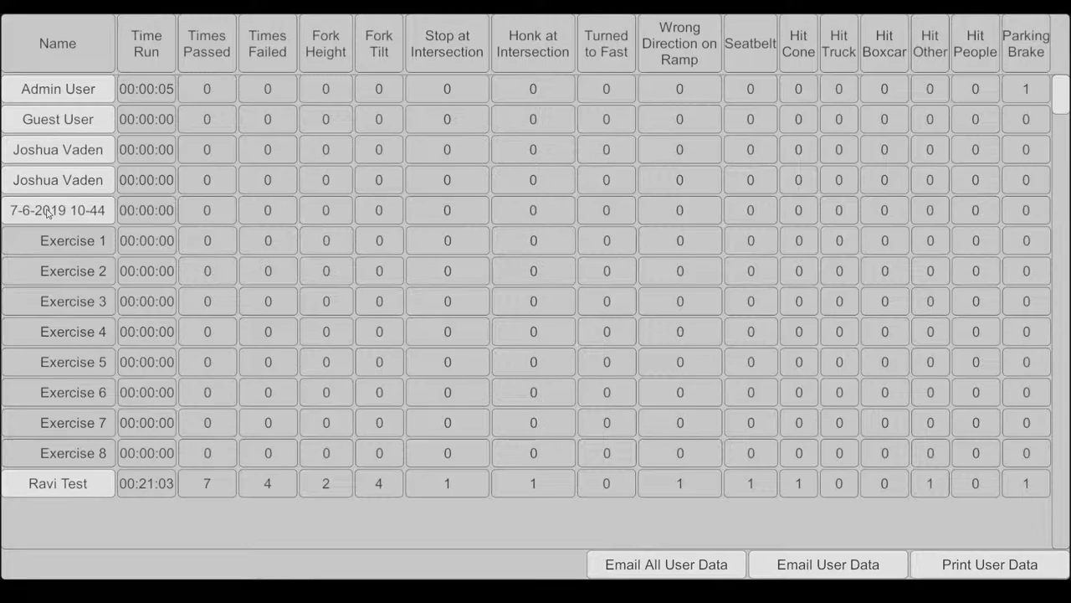
click(828, 564)
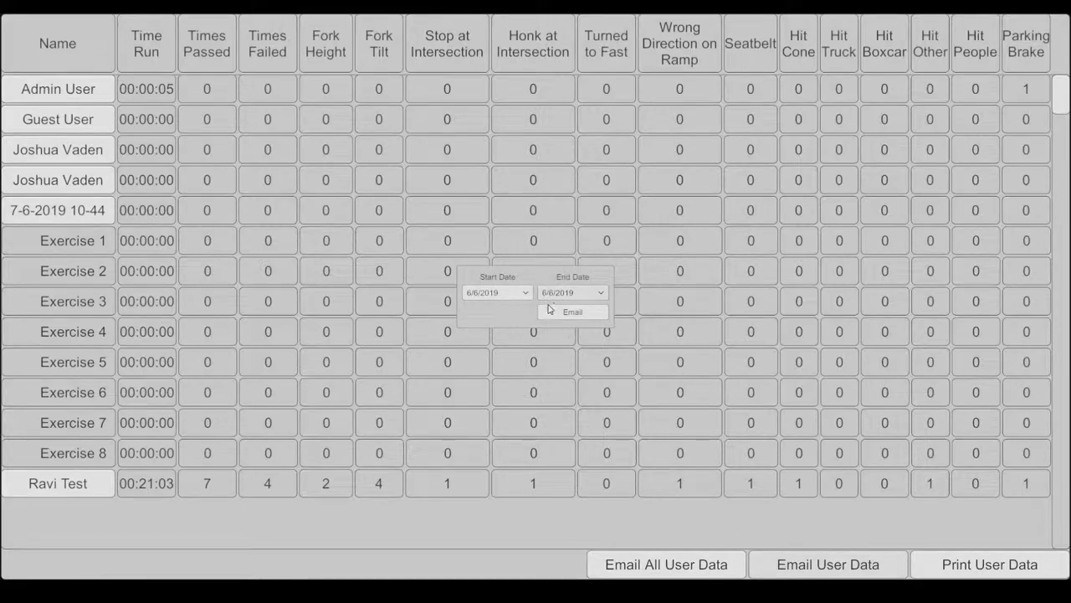
click(573, 311)
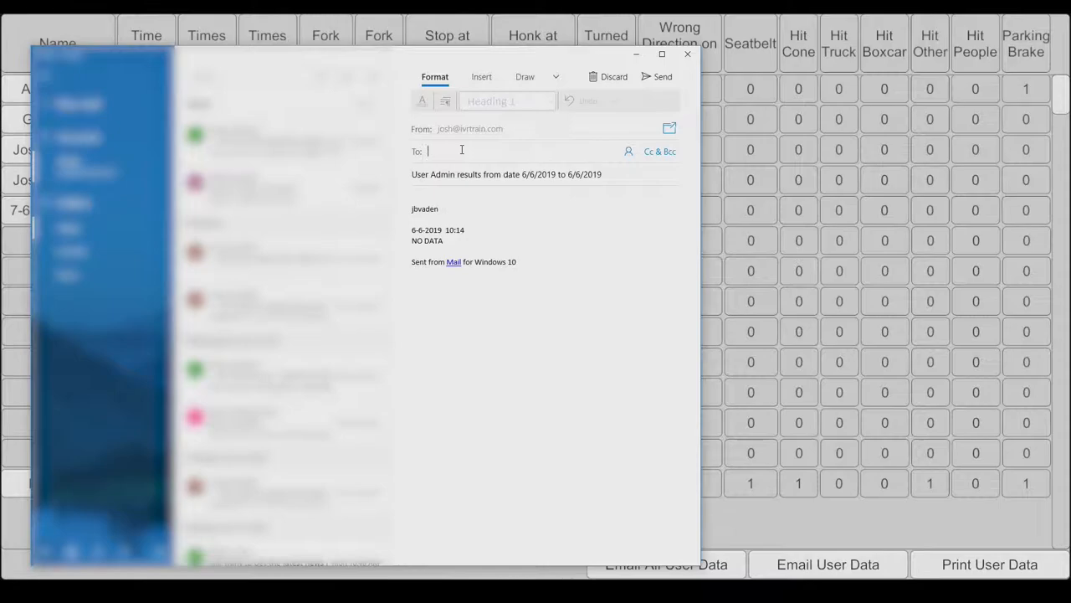
mouse_move(685, 68)
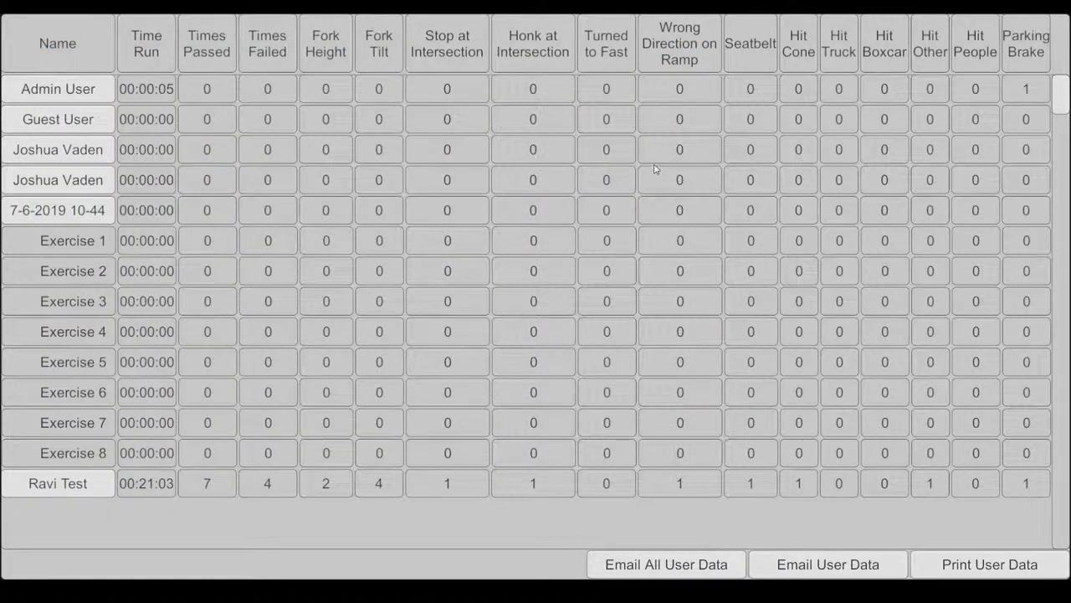
mouse_move(606, 544)
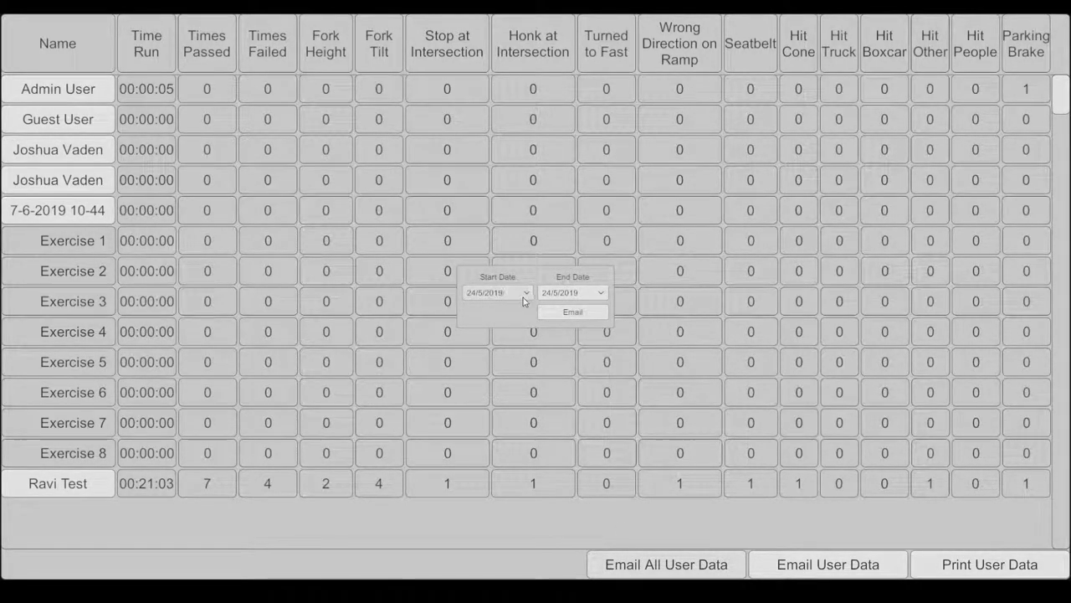
Create an all-users results email with end date 7/6/2019.
click(601, 292)
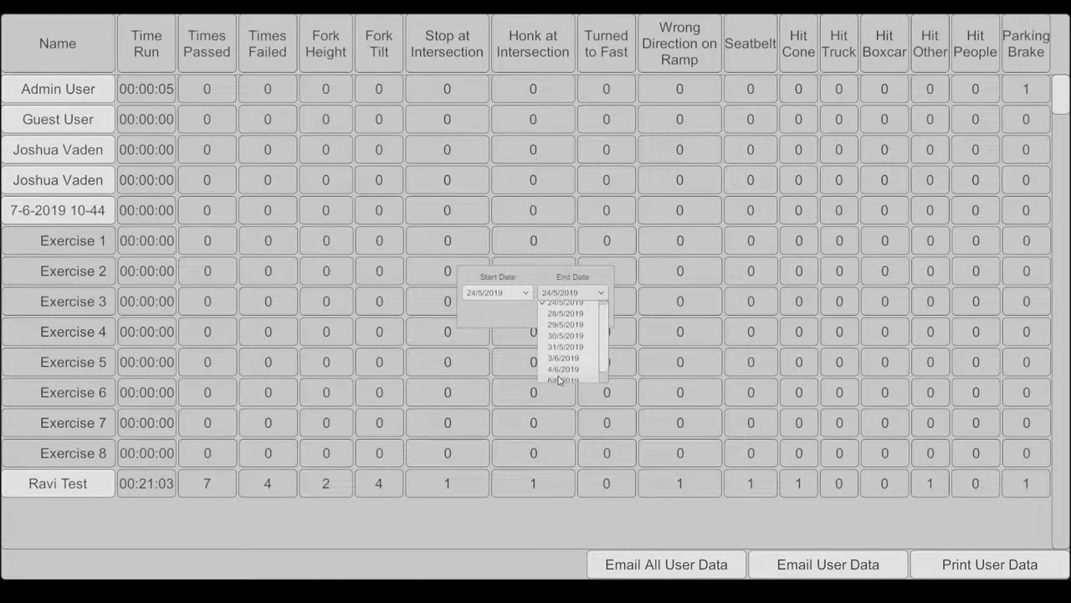
click(562, 379)
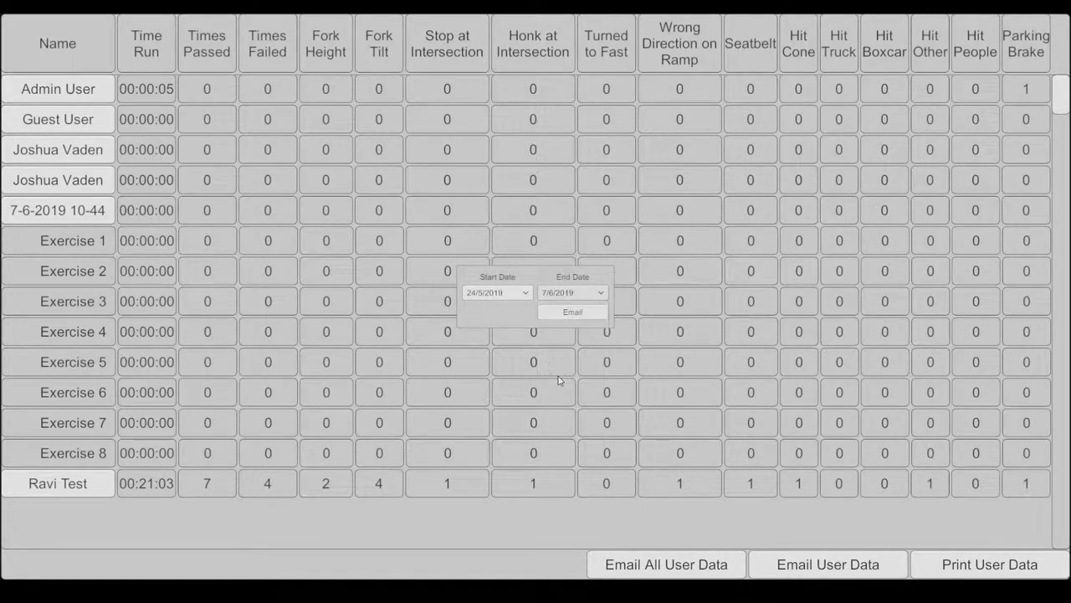
click(572, 311)
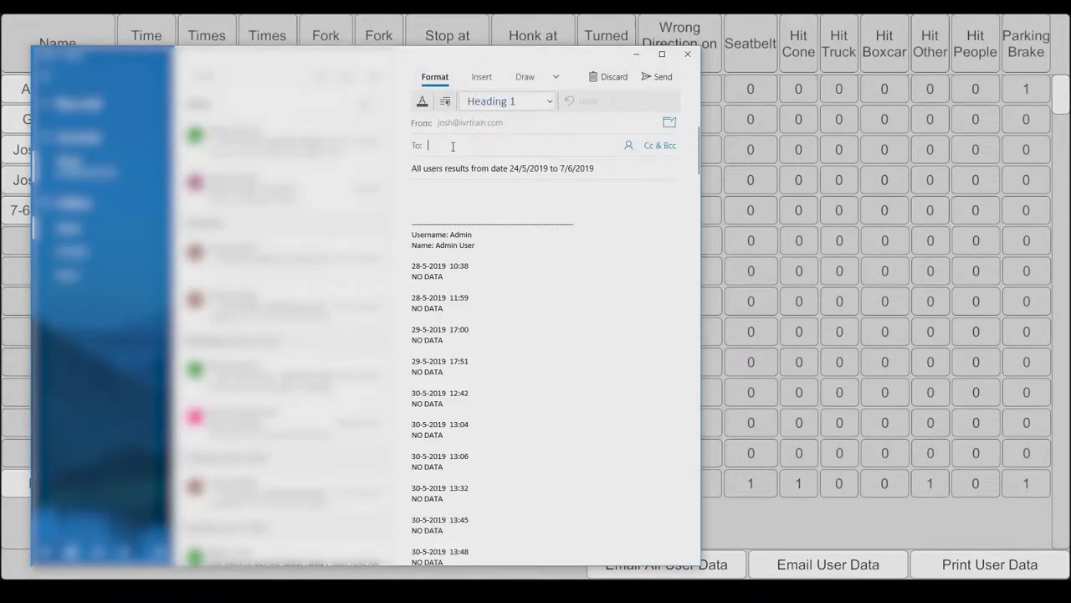
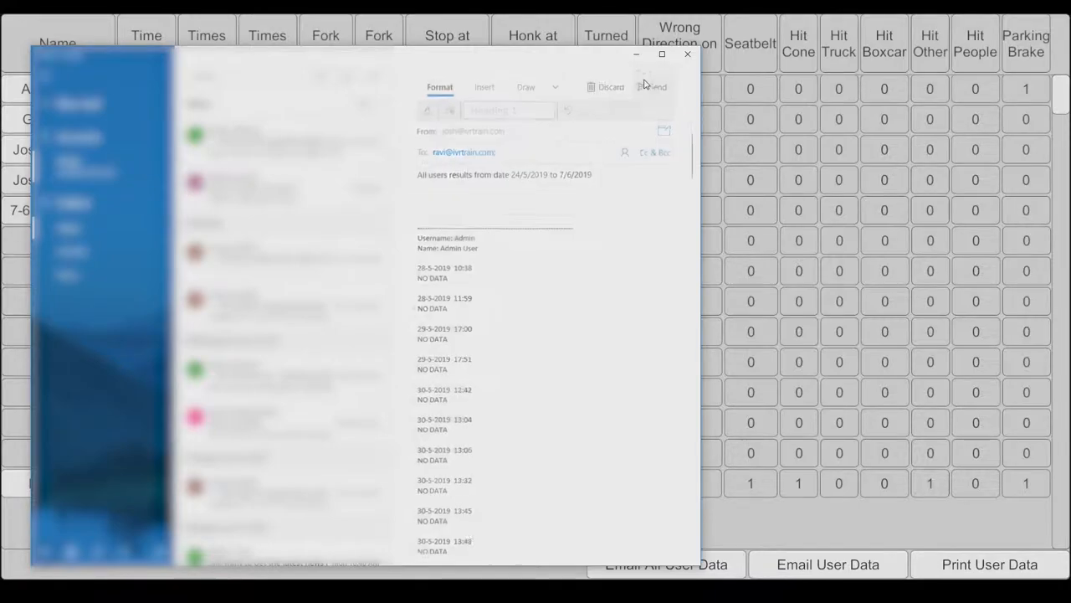
click(688, 55)
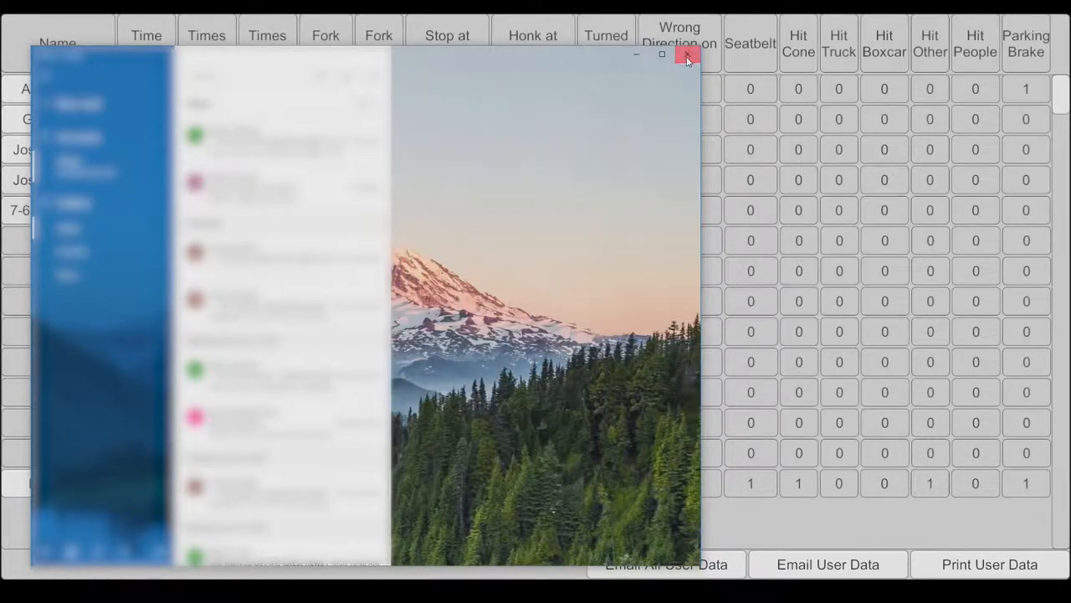
click(688, 54)
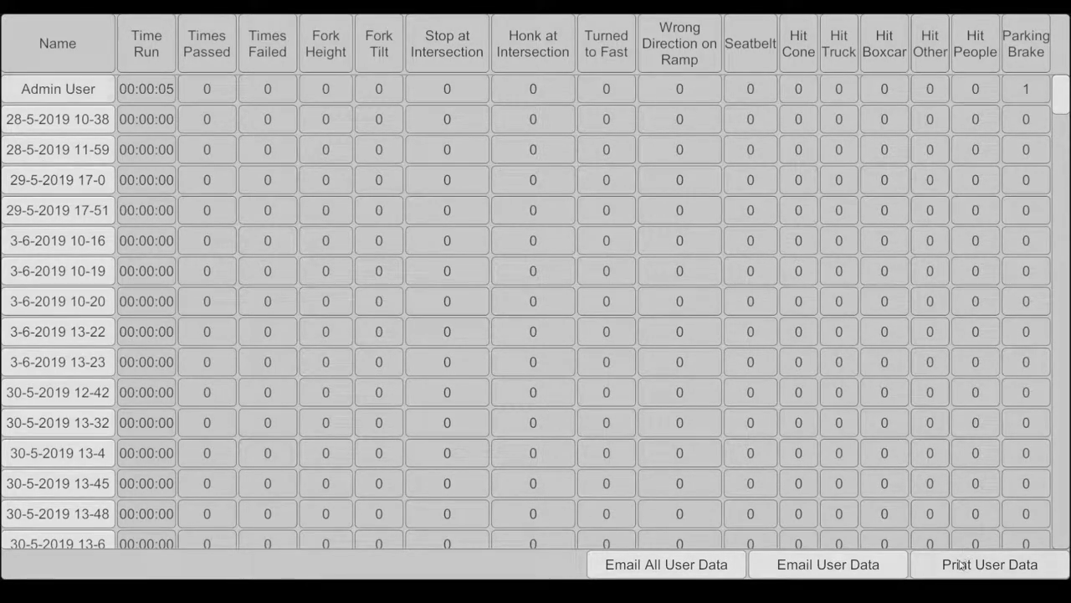
Open Admin User's session data in Notepad, print it, and close the file.
click(990, 563)
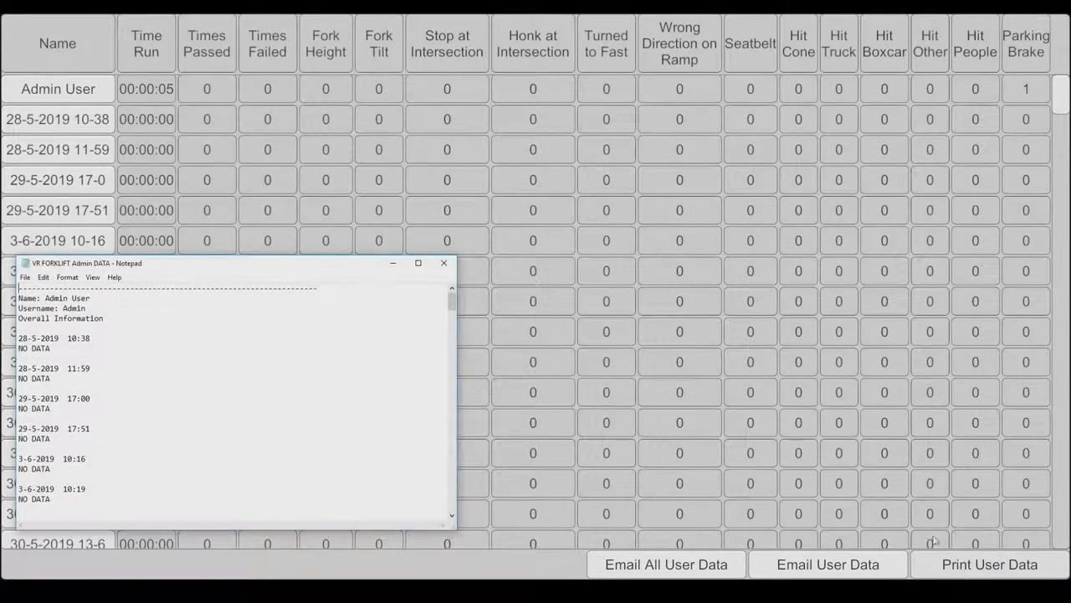
scroll(down, 3)
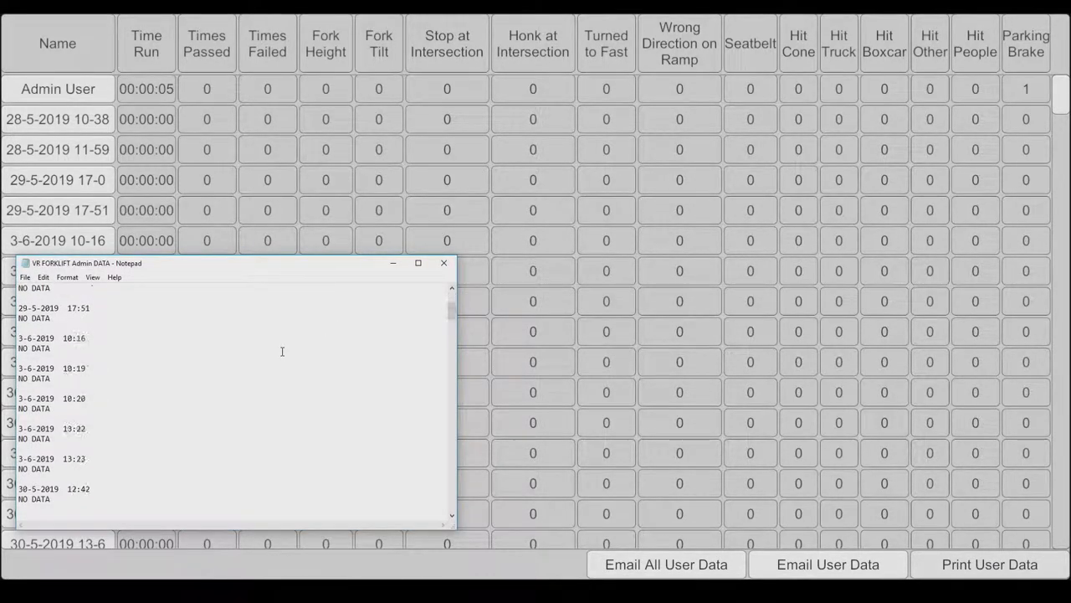
scroll(down, 3)
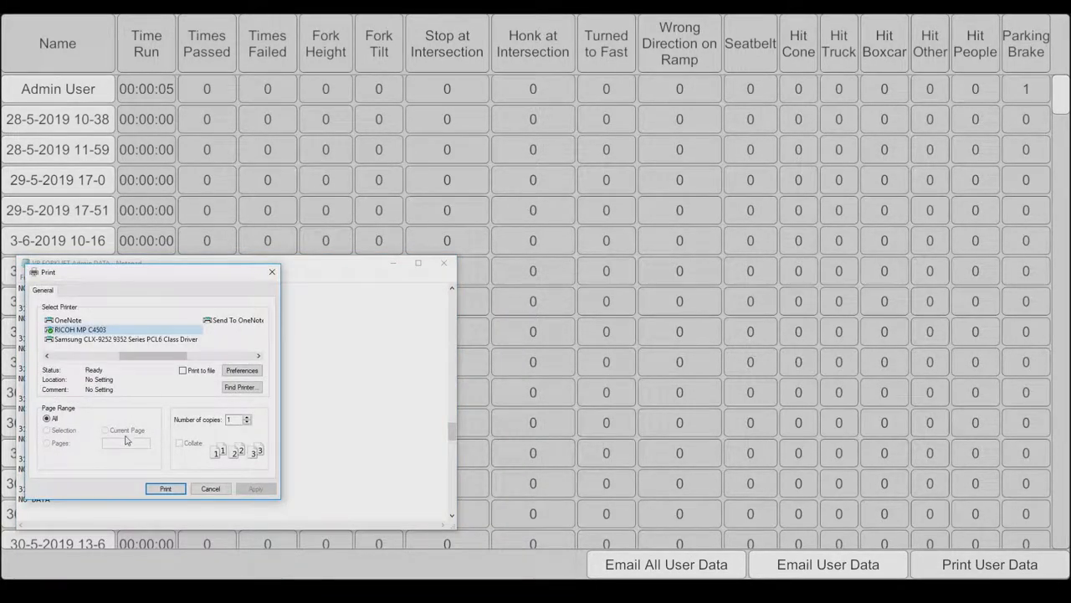
click(210, 488)
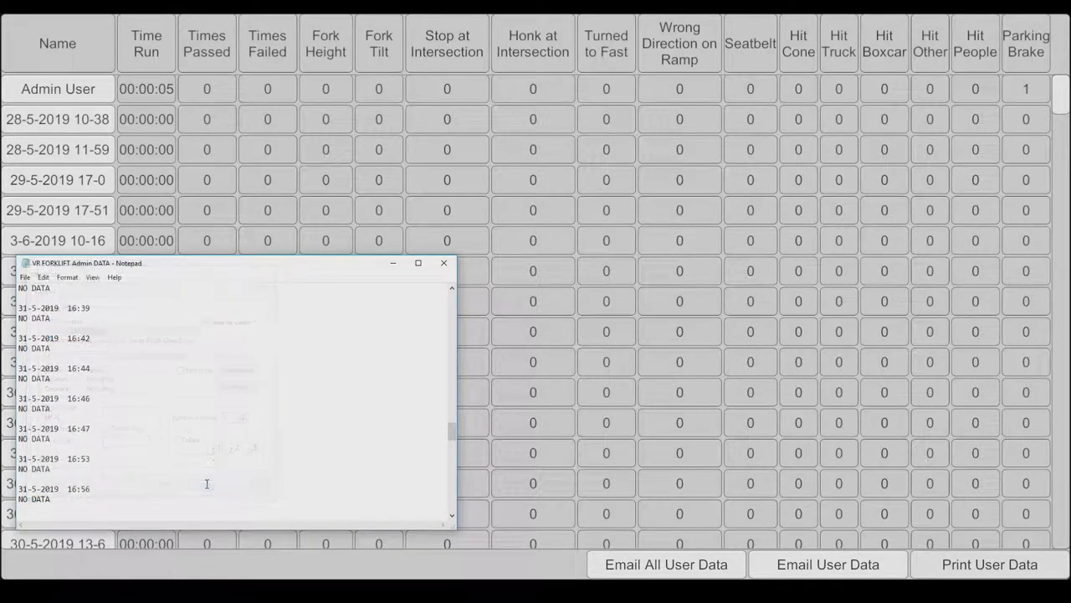
click(443, 263)
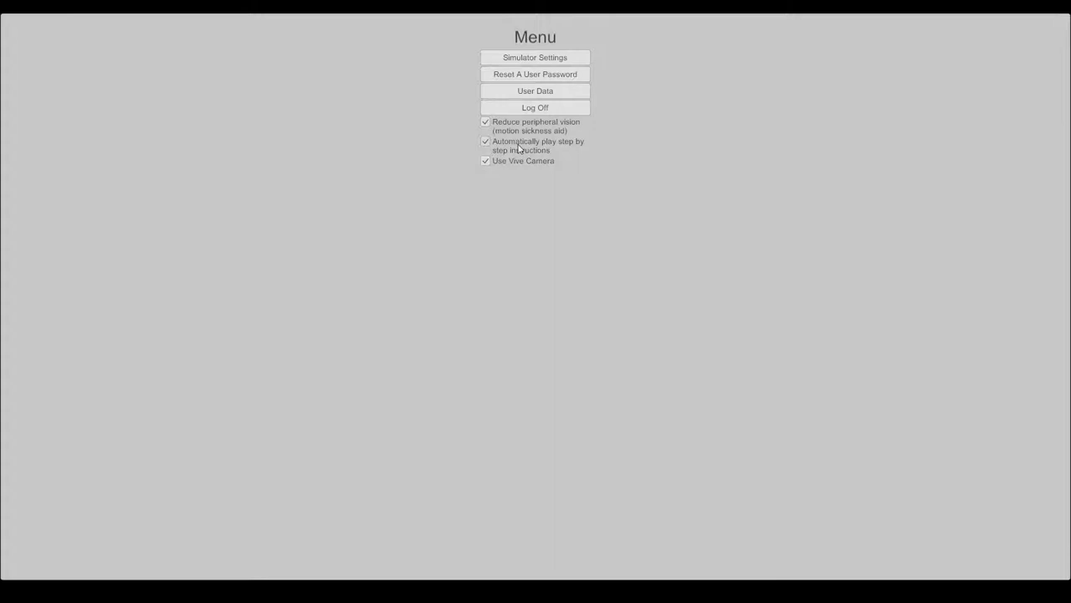
mouse_move(574, 128)
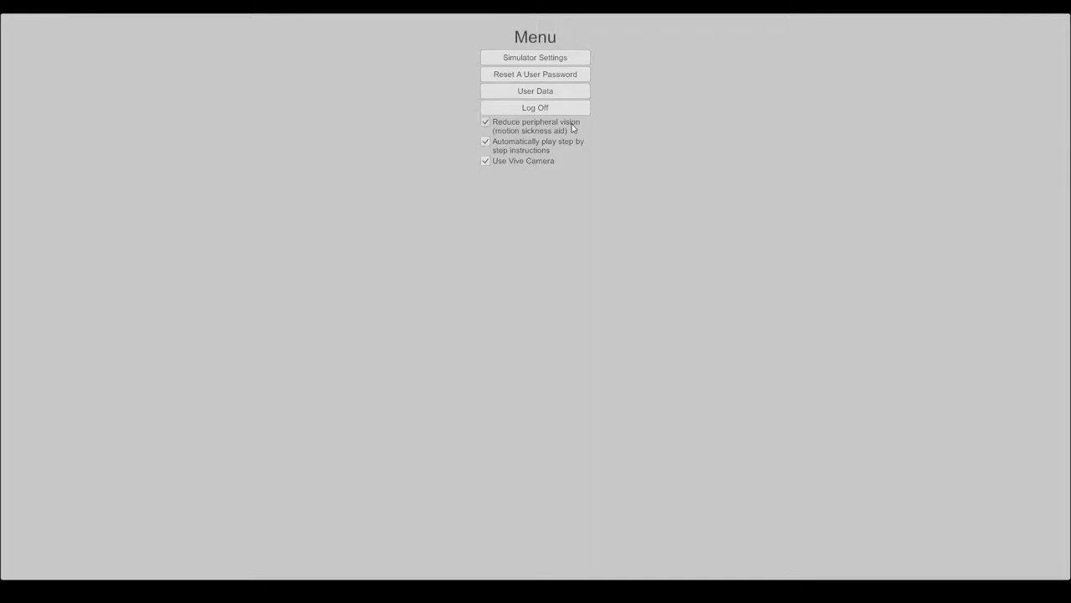
mouse_move(586, 148)
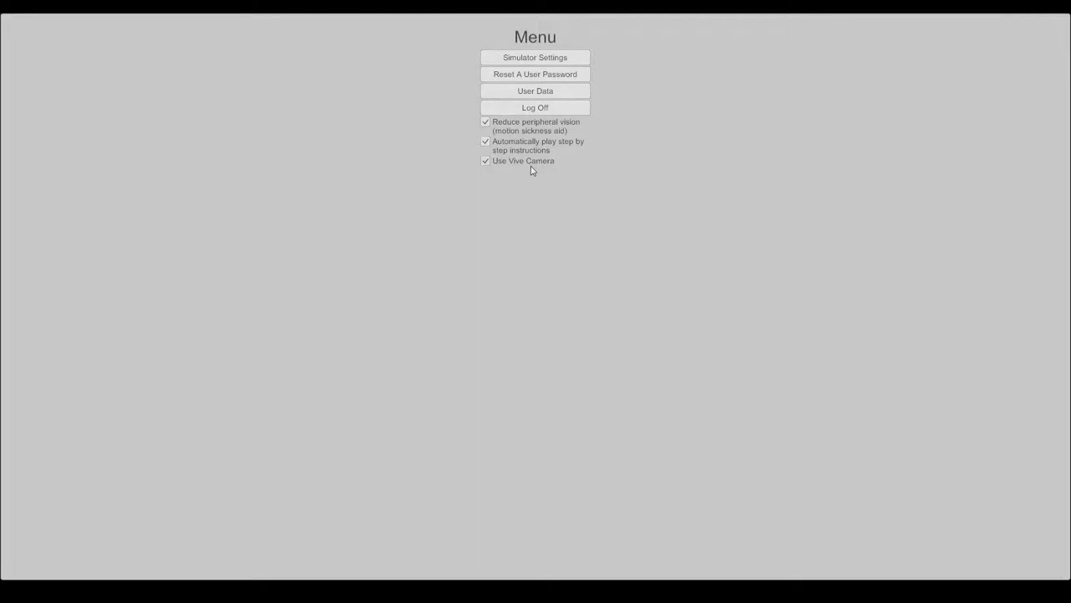
mouse_move(521, 197)
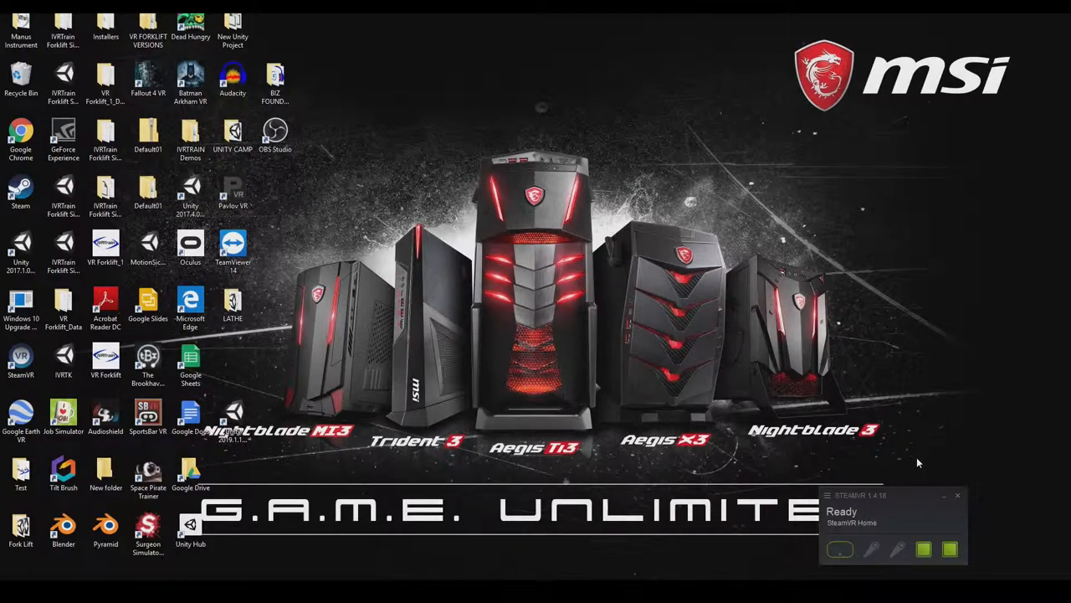
mouse_move(891, 486)
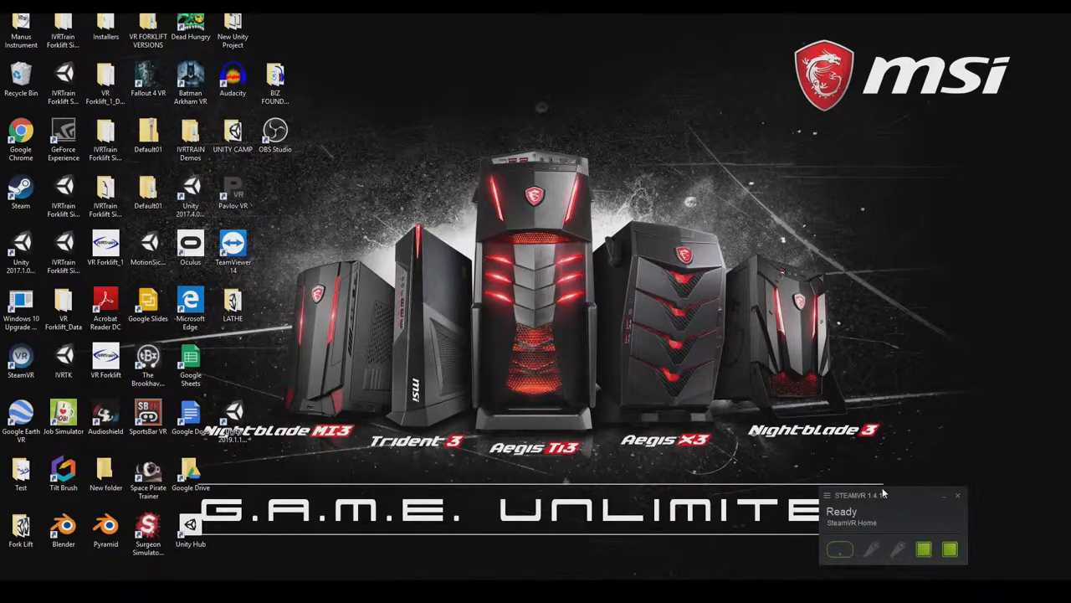
Enable Camera in SteamVR Settings, accept the tracking warning, and adjust the camera rate.
click(827, 495)
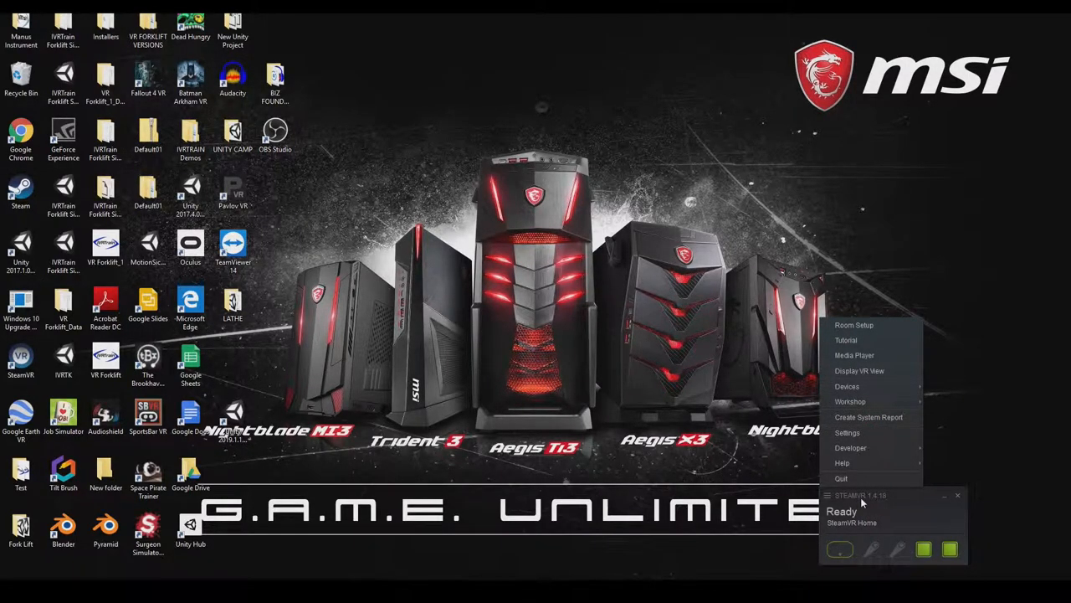
click(847, 433)
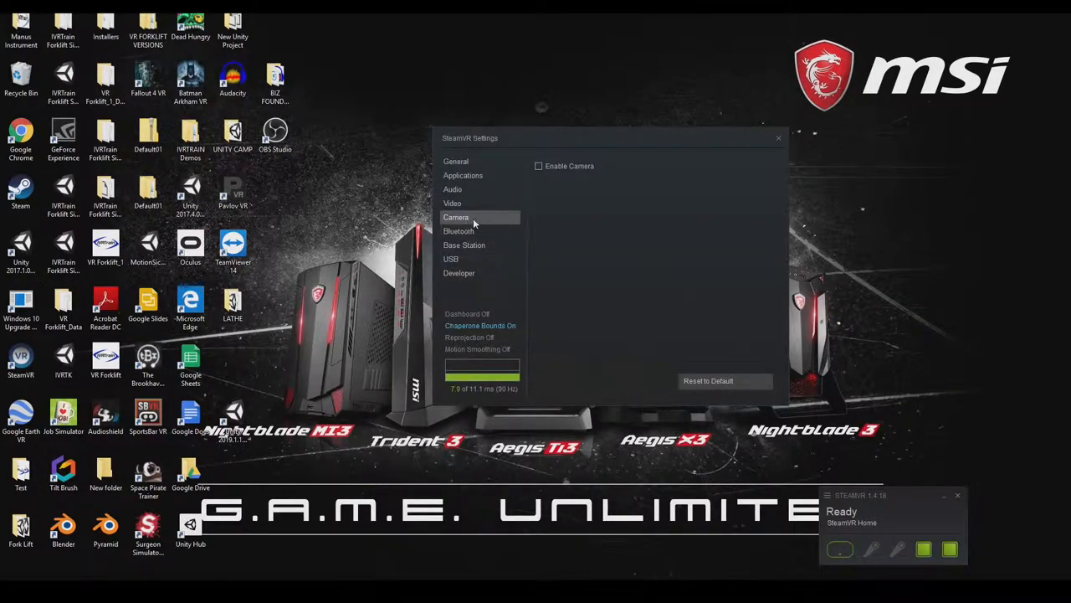
click(539, 165)
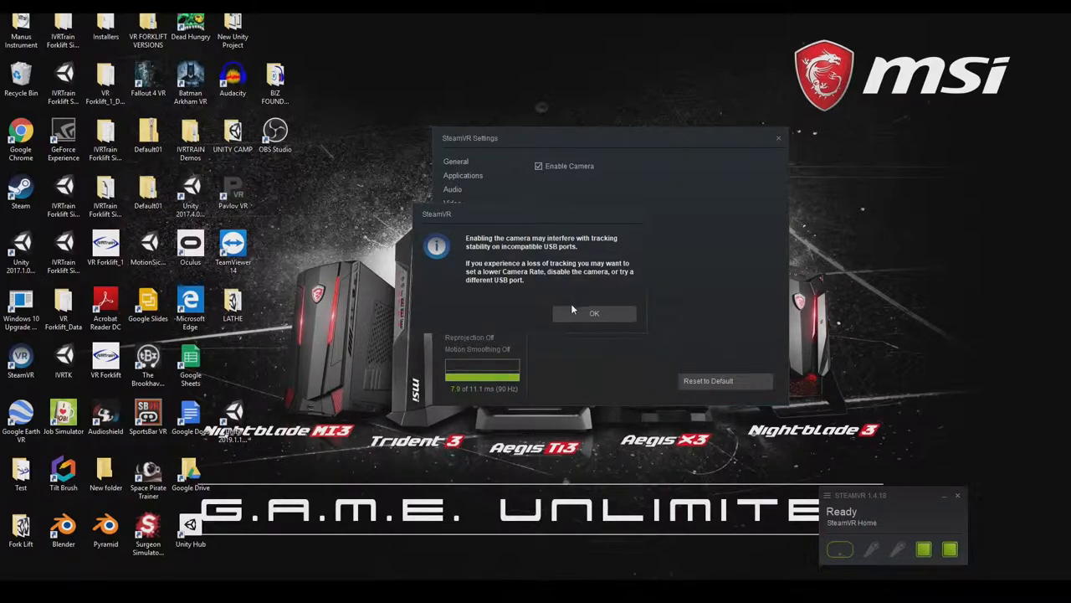
click(594, 313)
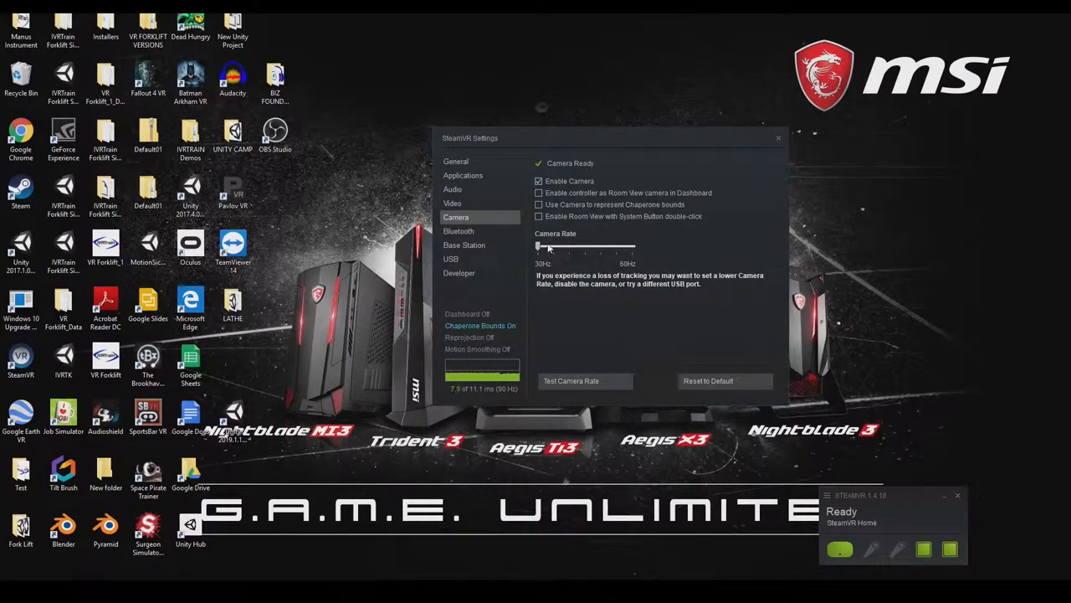
drag(548, 245, 540, 247)
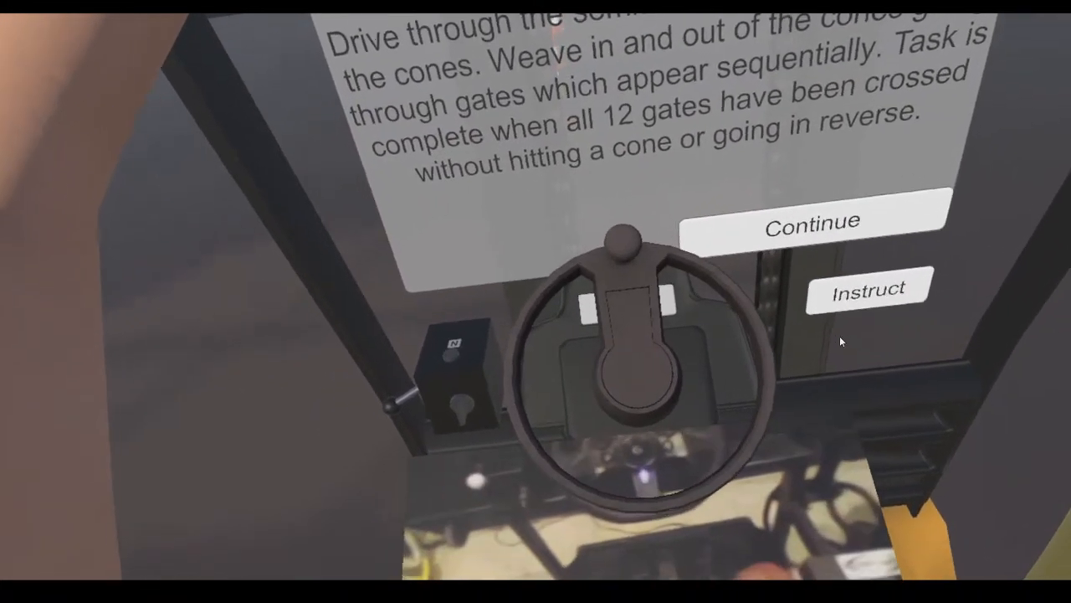
Select Exercise 1 from the in-headset exercise menu.
click(809, 219)
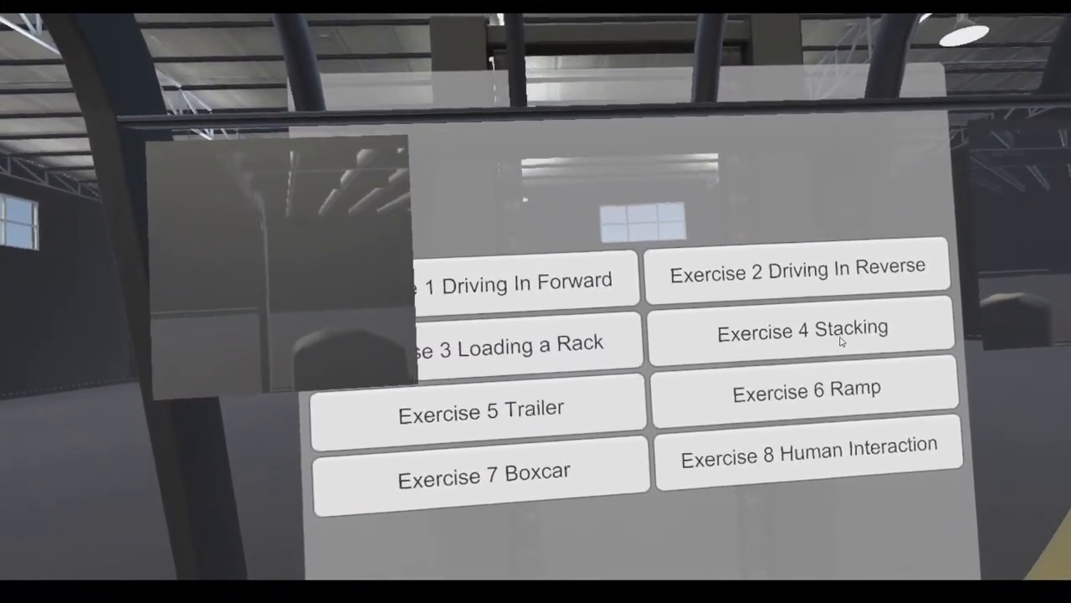
mouse_move(841, 339)
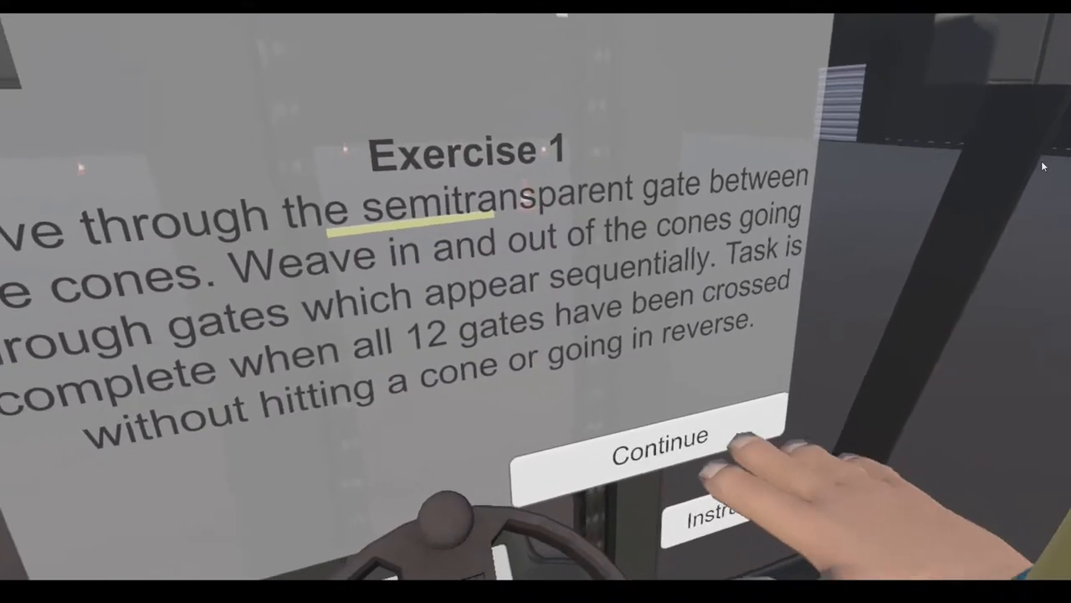
Continue past the Exercise 1 instructions into the warehouse cone course.
click(659, 435)
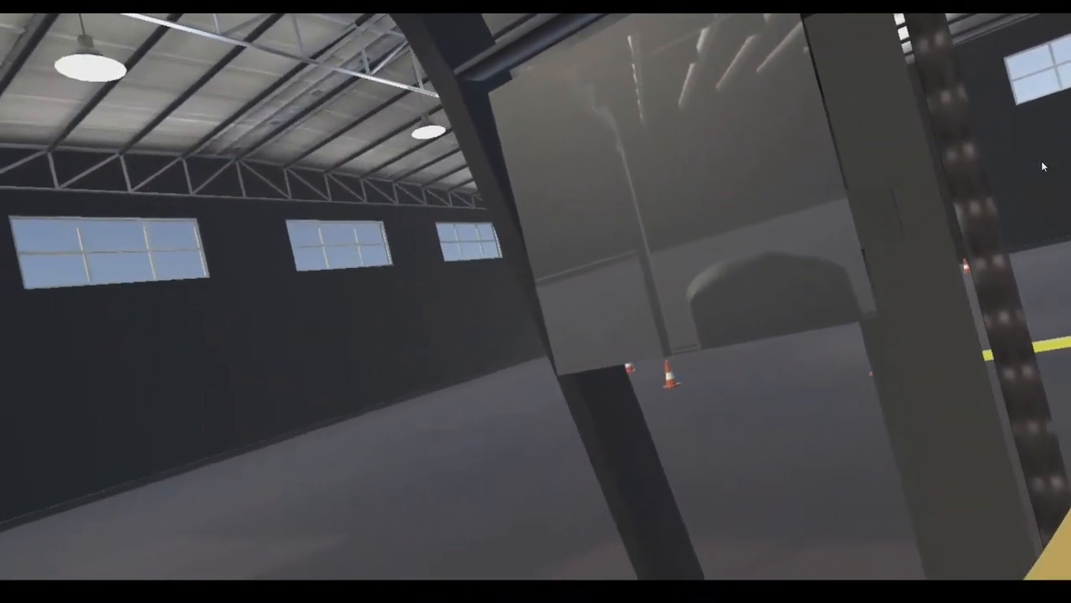
mouse_move(536, 301)
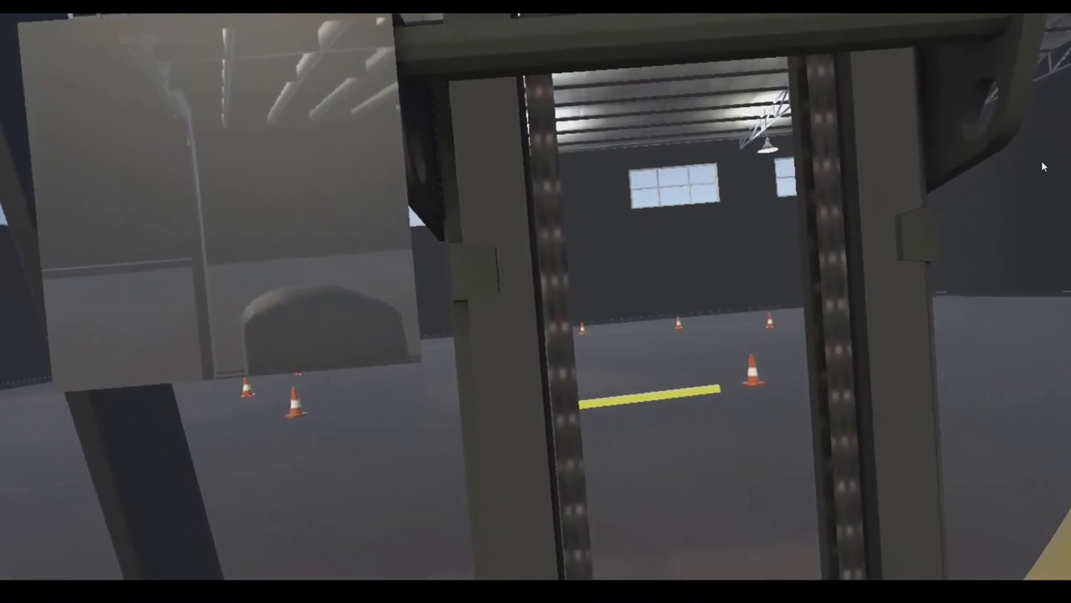
mouse_move(536, 301)
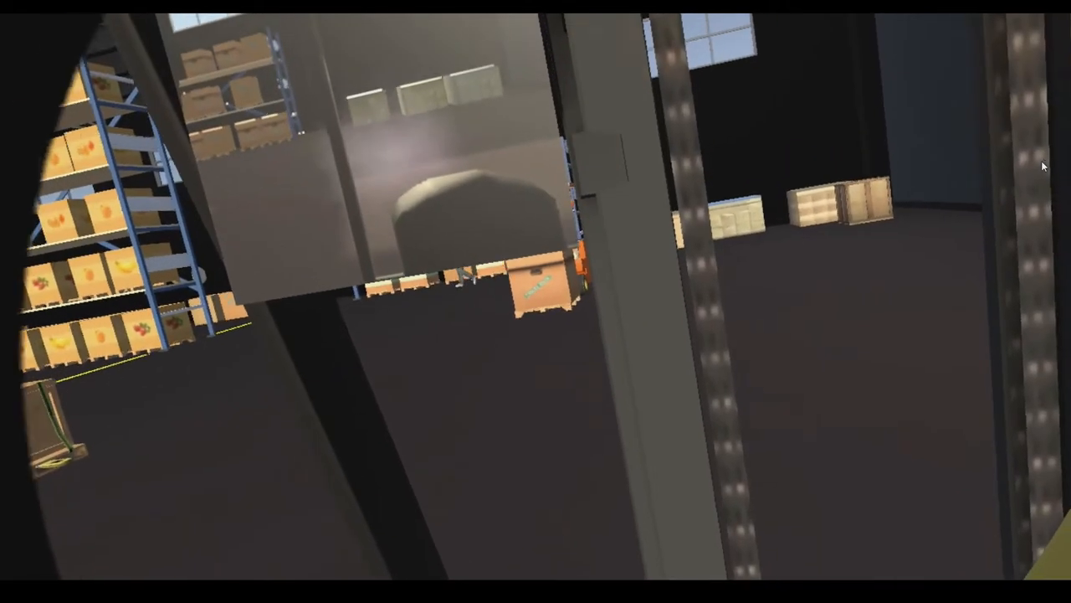
mouse_move(536, 301)
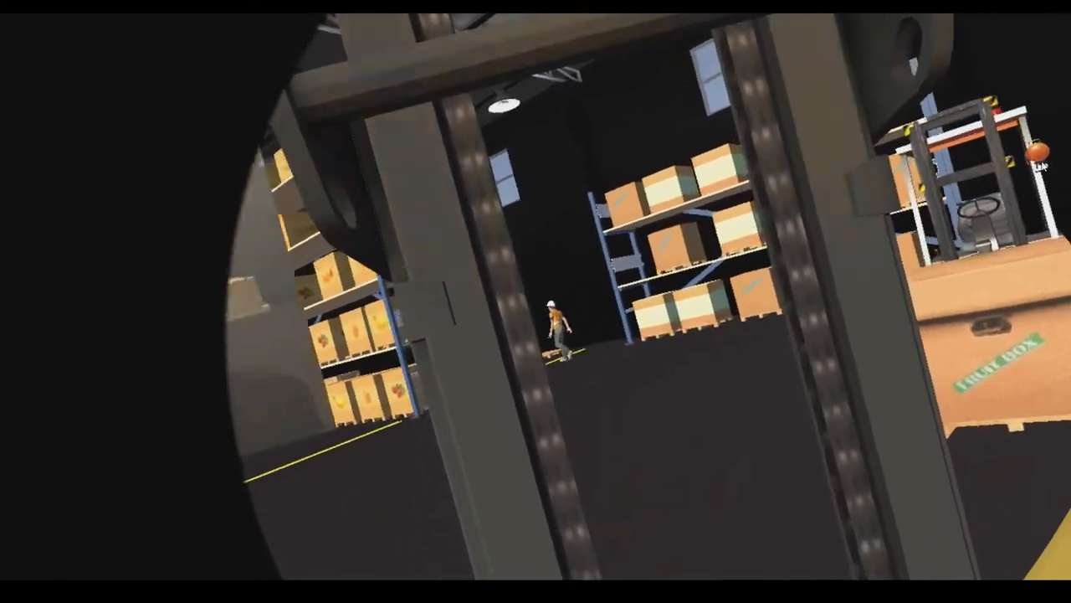
mouse_move(536, 301)
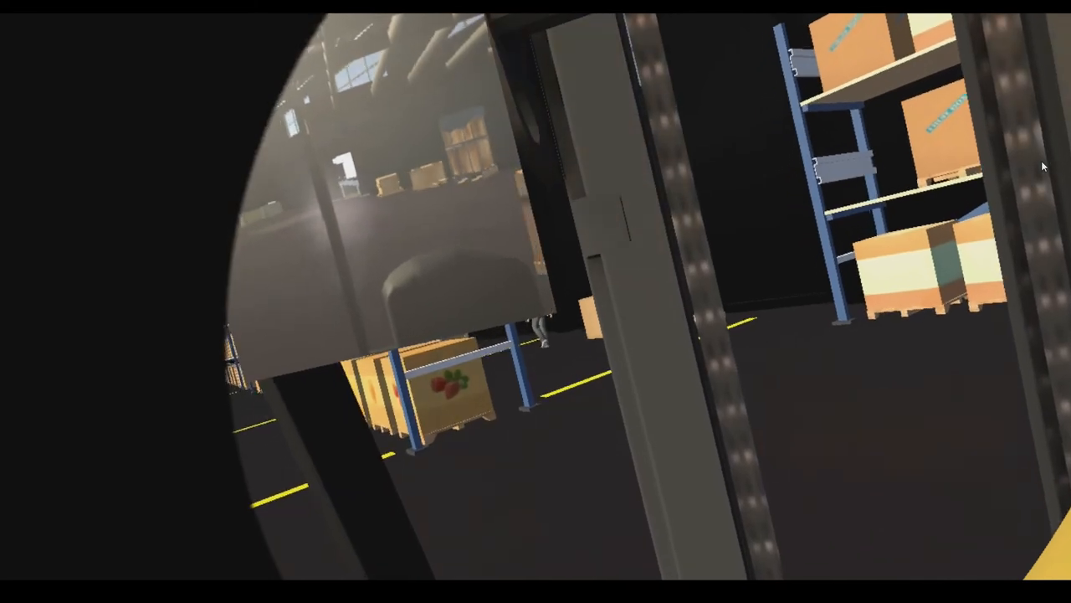